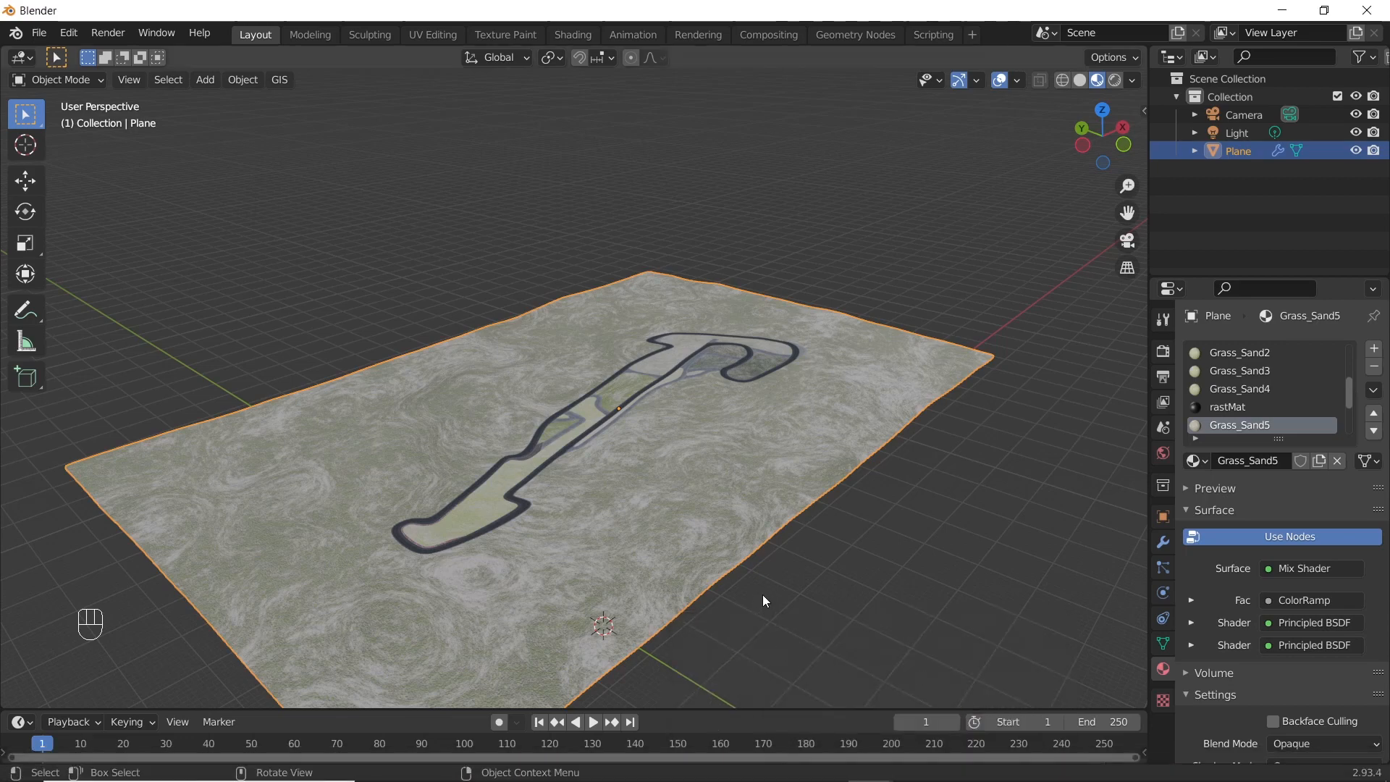
mouse_move(646, 443)
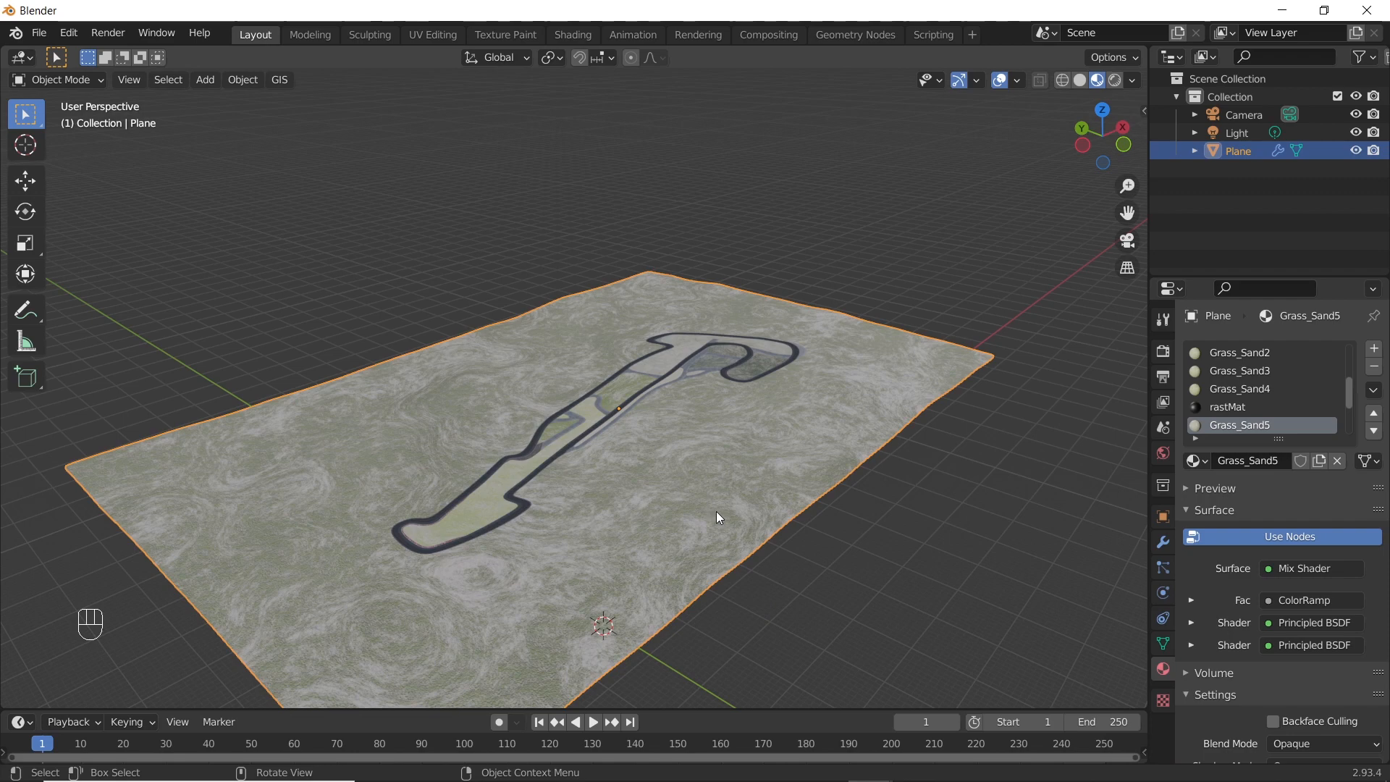
Step: Apply the Subdivision Surface modifier on the ground plane, leaving its modifier stack empty
left_click(1163, 541)
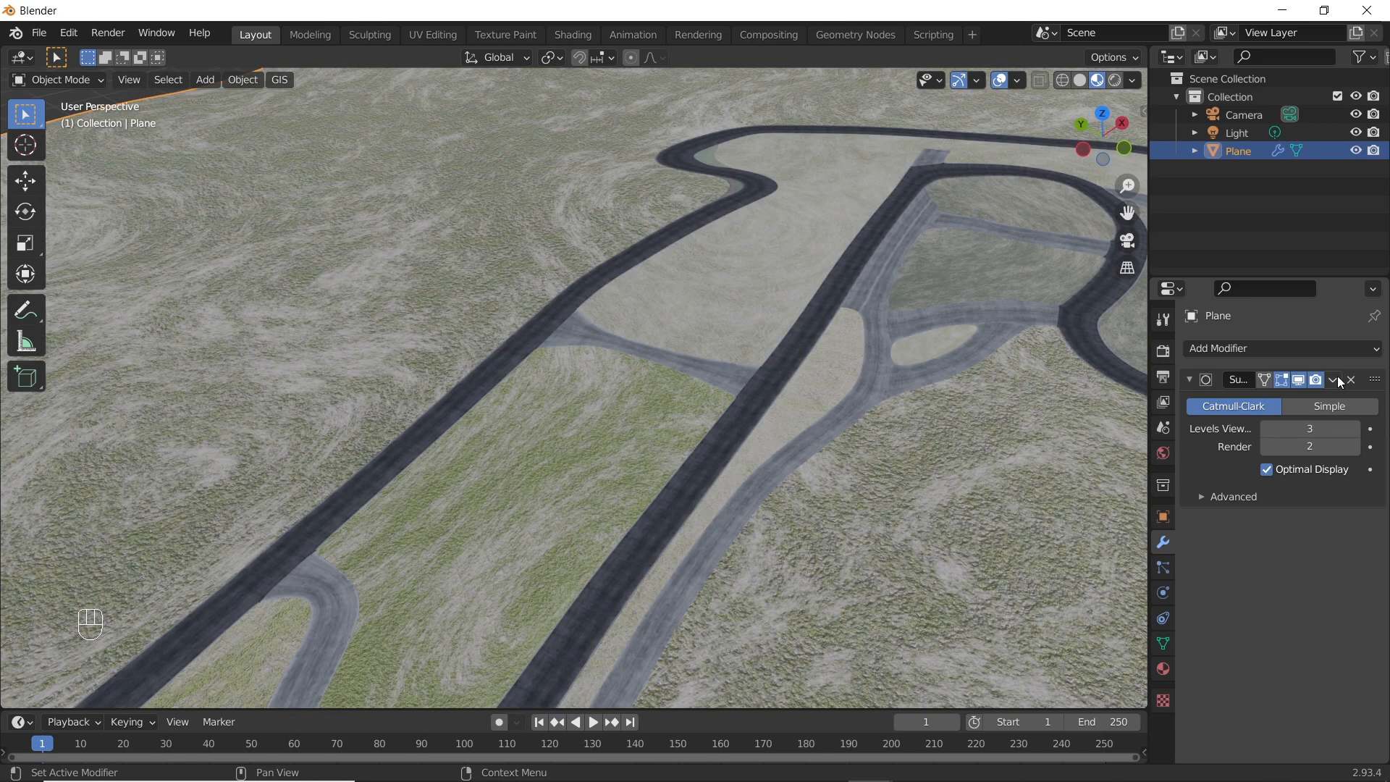
left_click(1334, 380)
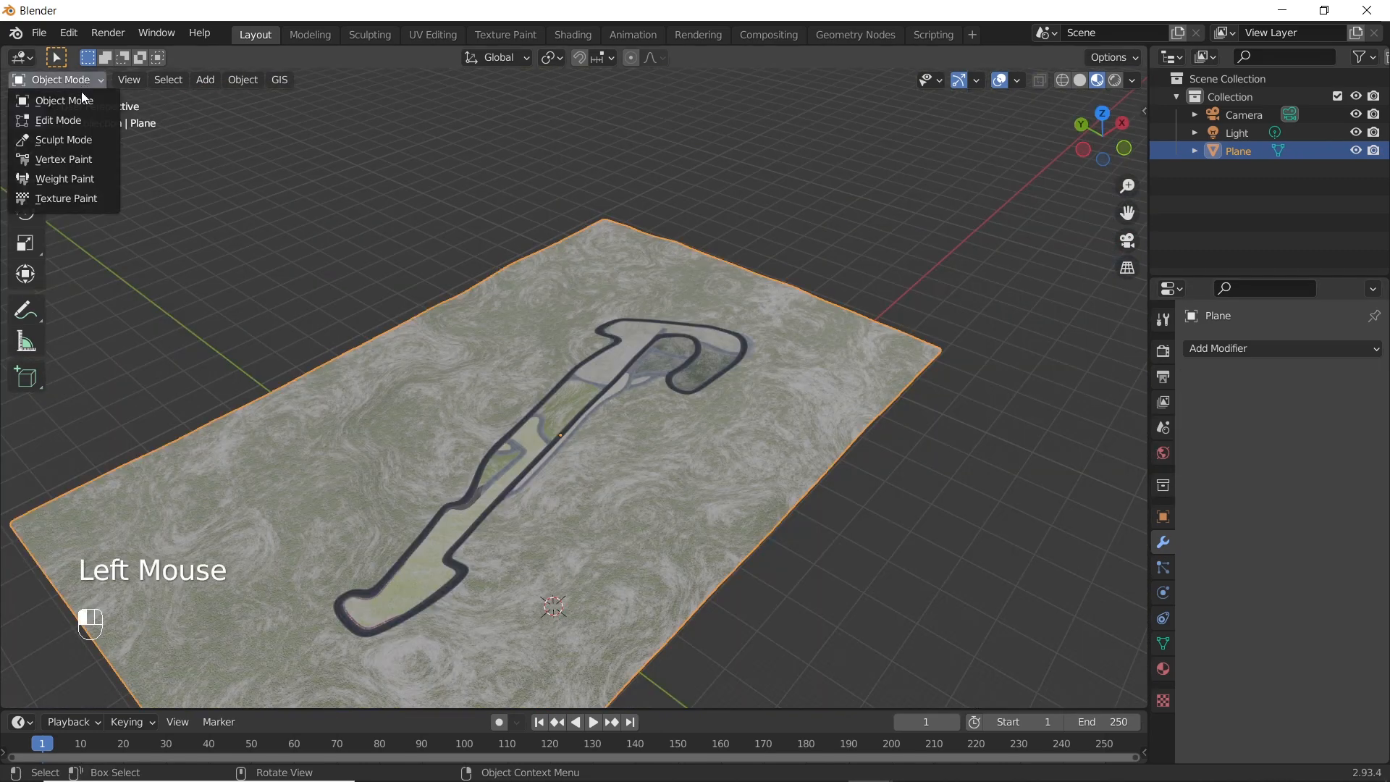
Step: In Edit Mode separate the whole plane mesh by material into Plane.001–Plane.011, then return to Object Mode
left_click(57, 120)
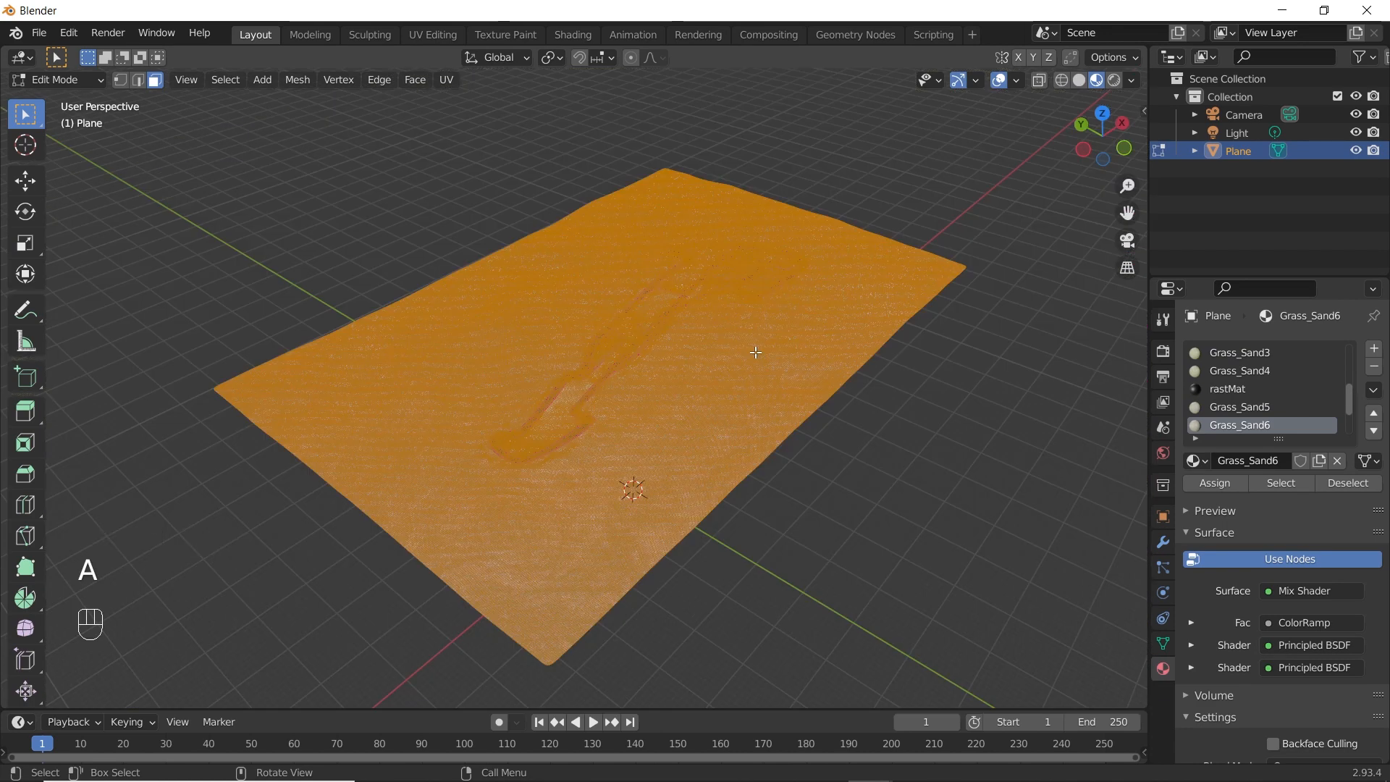
key("p")
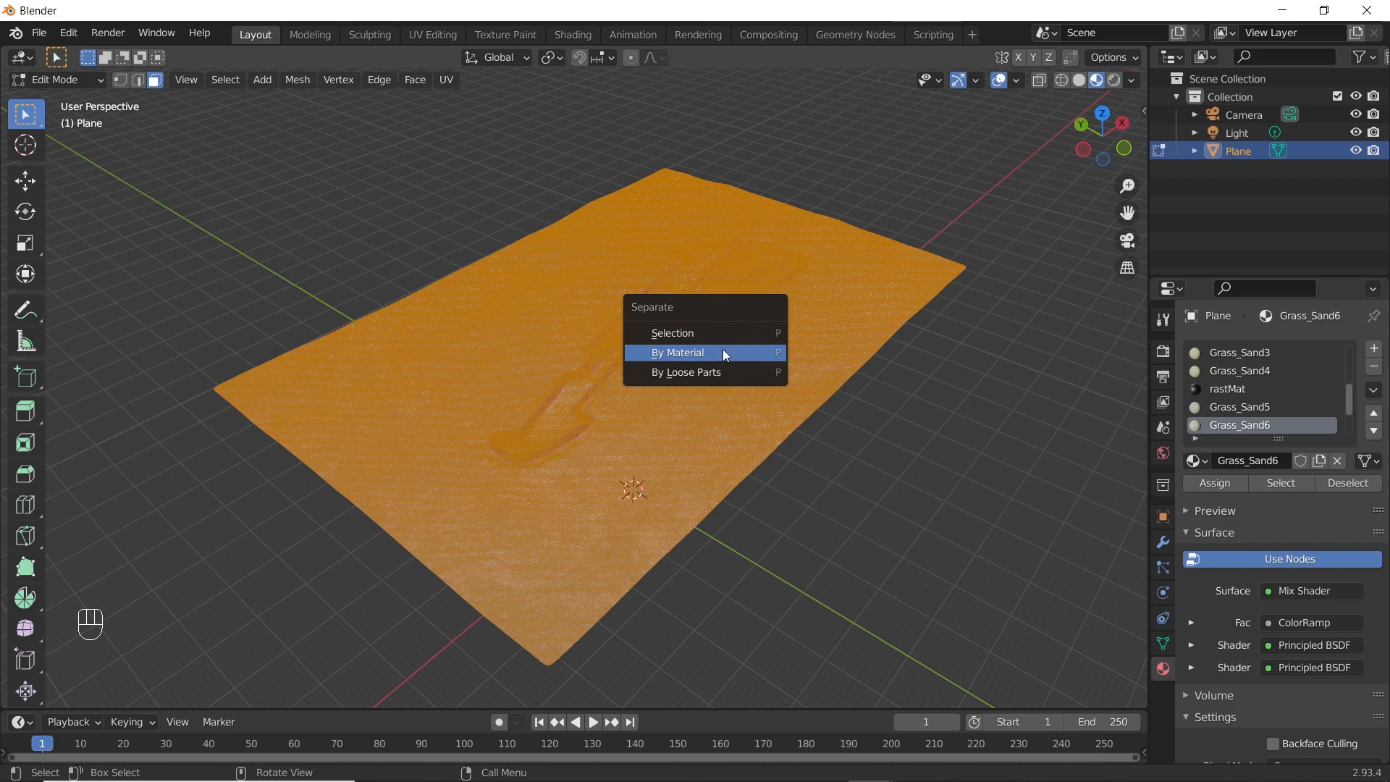
left_click(678, 352)
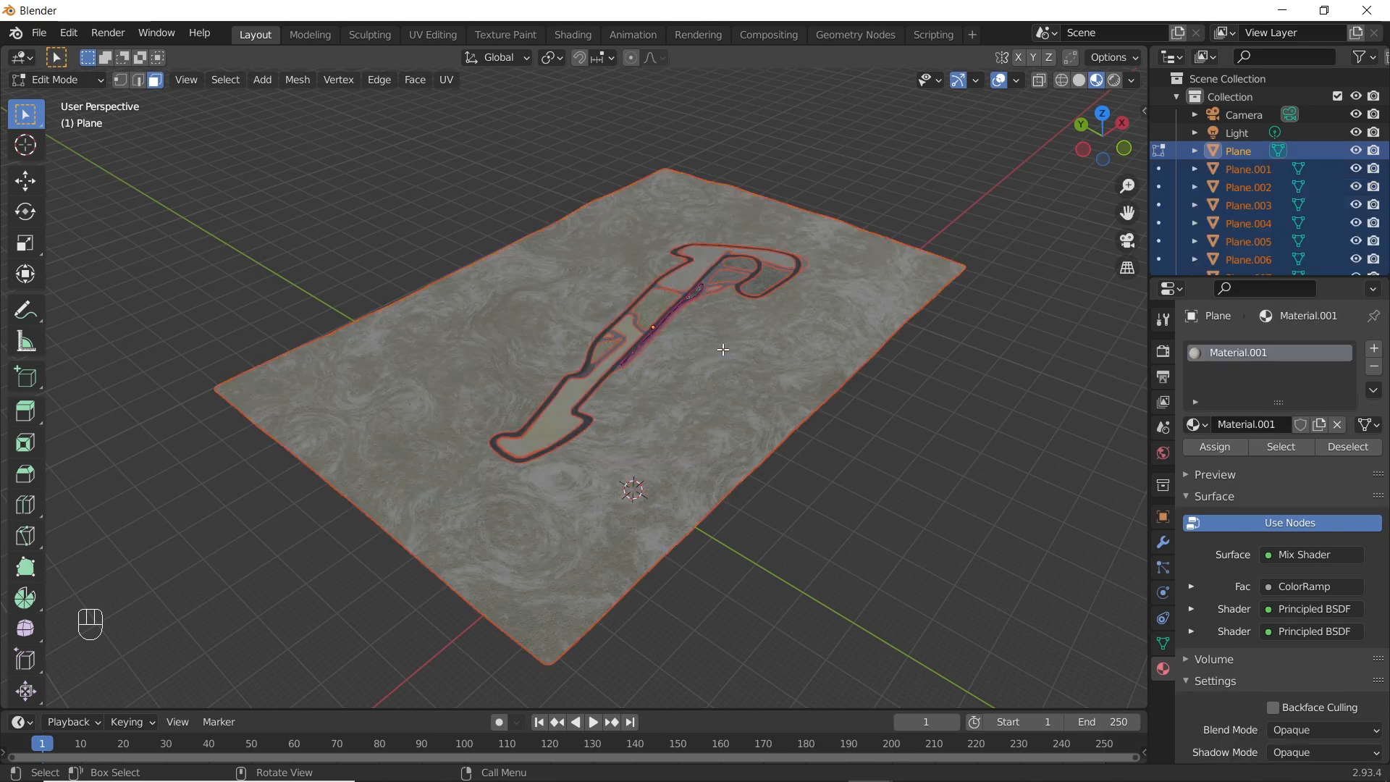
mouse_move(969, 291)
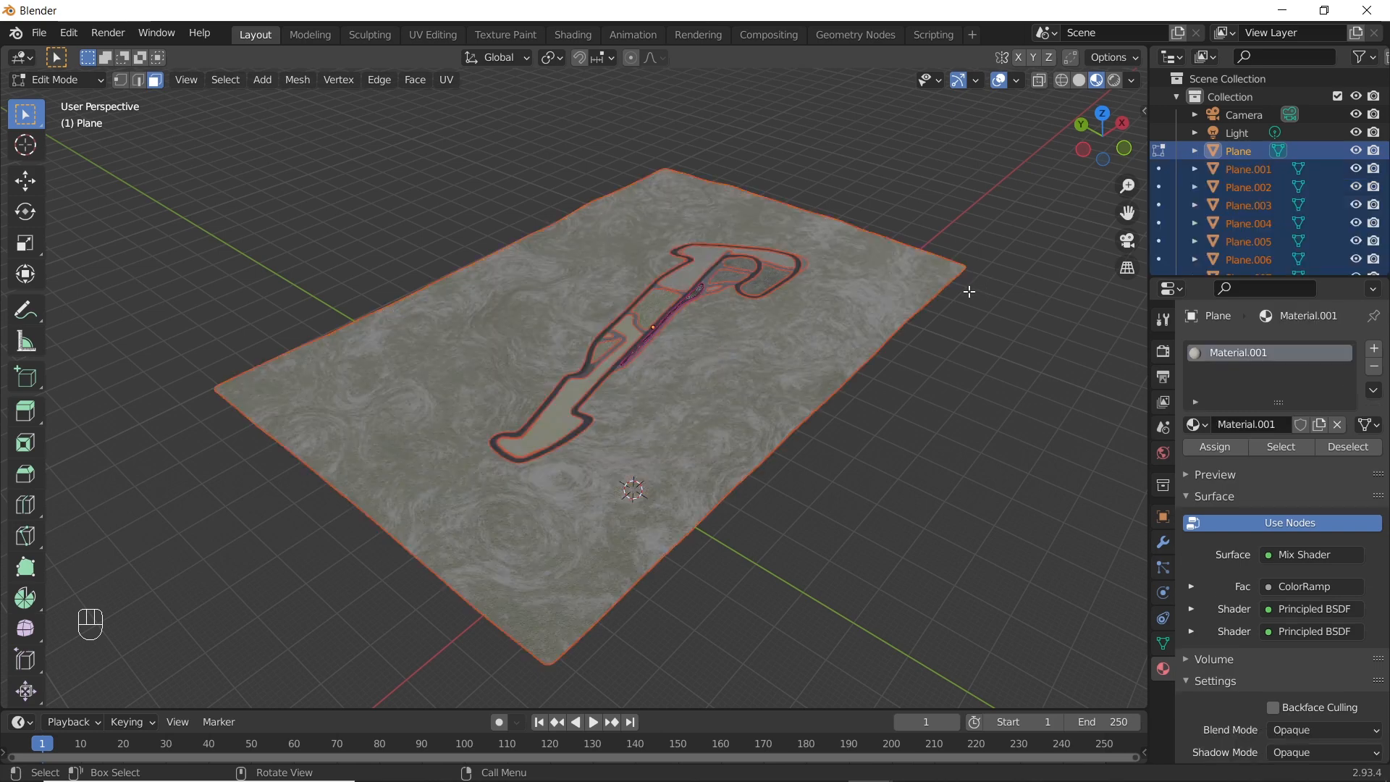
scroll("down", 3)
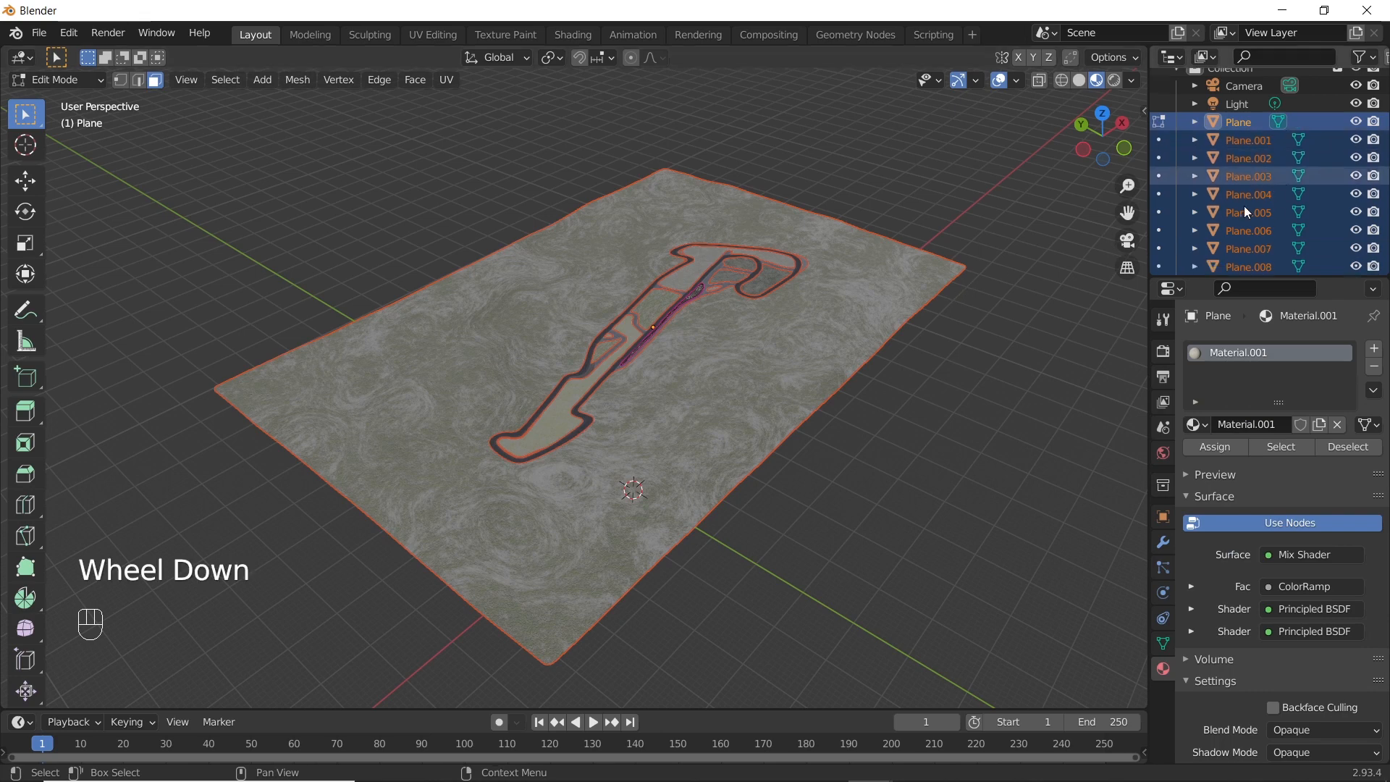
left_click(56, 78)
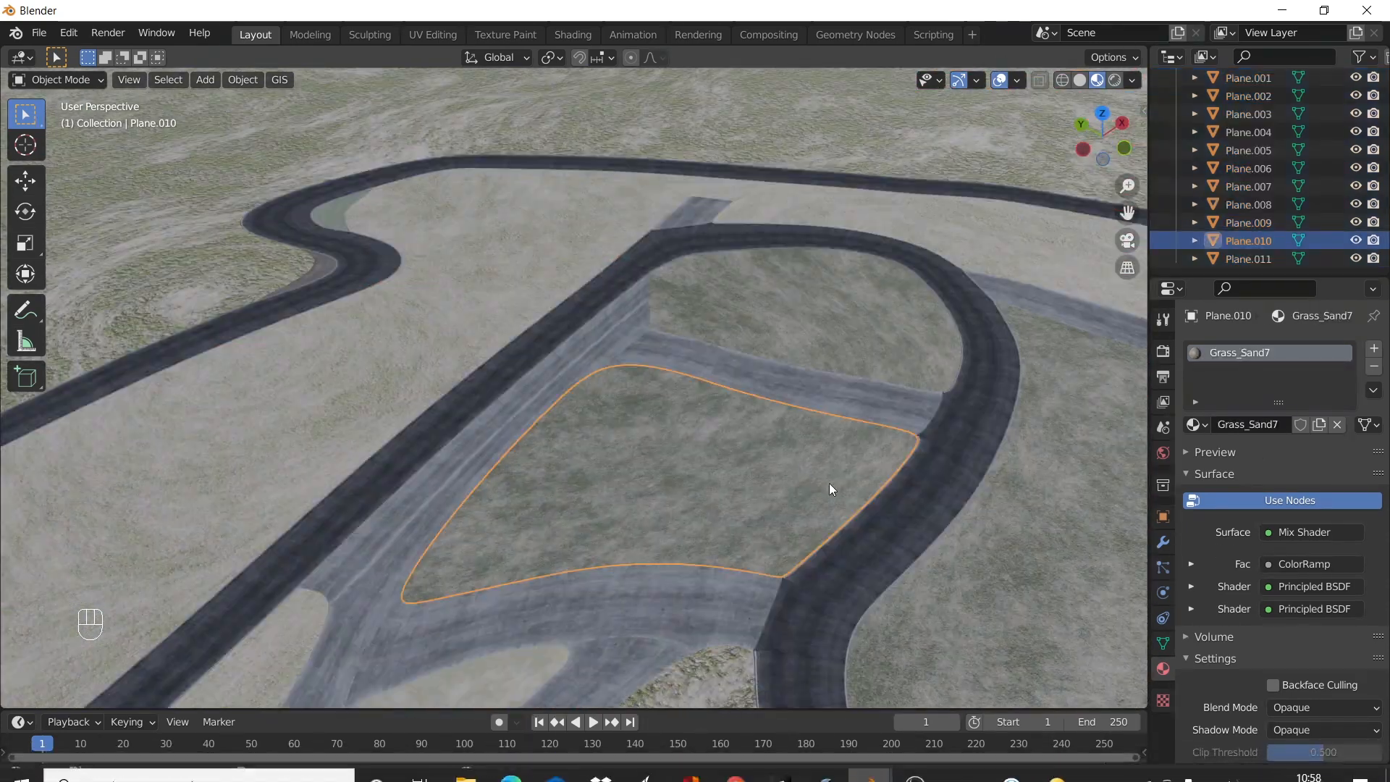
Step: Show Plane.010's unwrapped UV layout in the UV Editing workspace beside its mesh
left_click(431, 34)
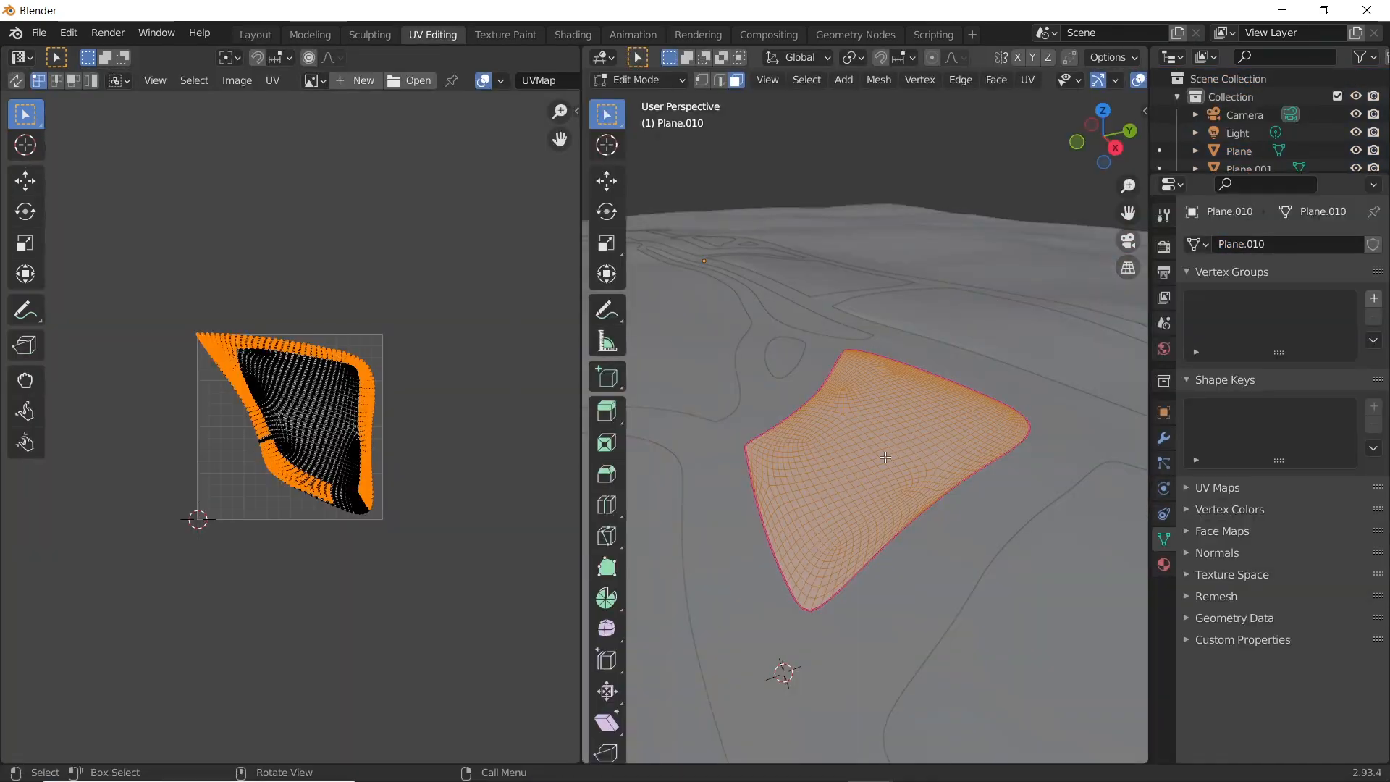
left_click_drag(887, 458, 906, 476)
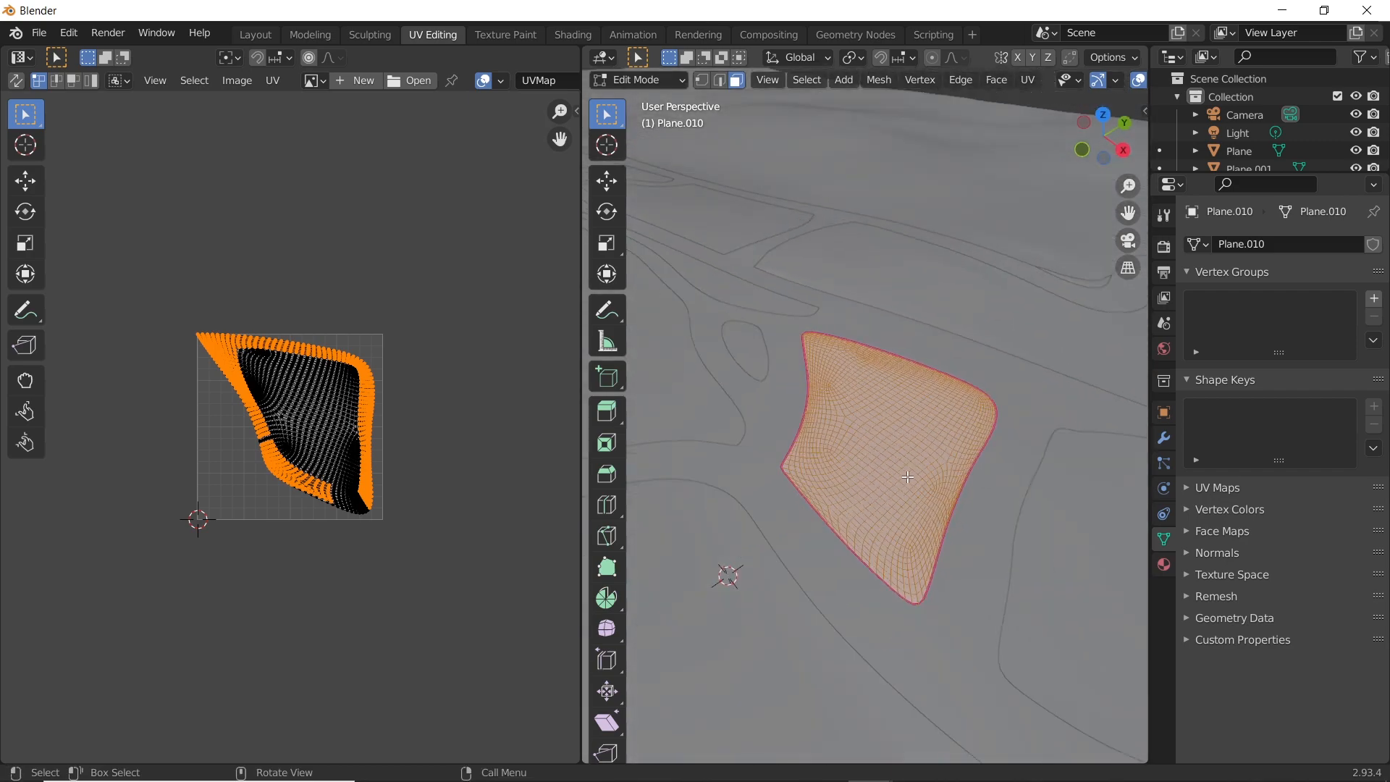
Step: Add an Image Texture node to Grass_Sand7 with a new 2048x2048 image Plane10_Final_Diffuse, alpha off
left_click(572, 34)
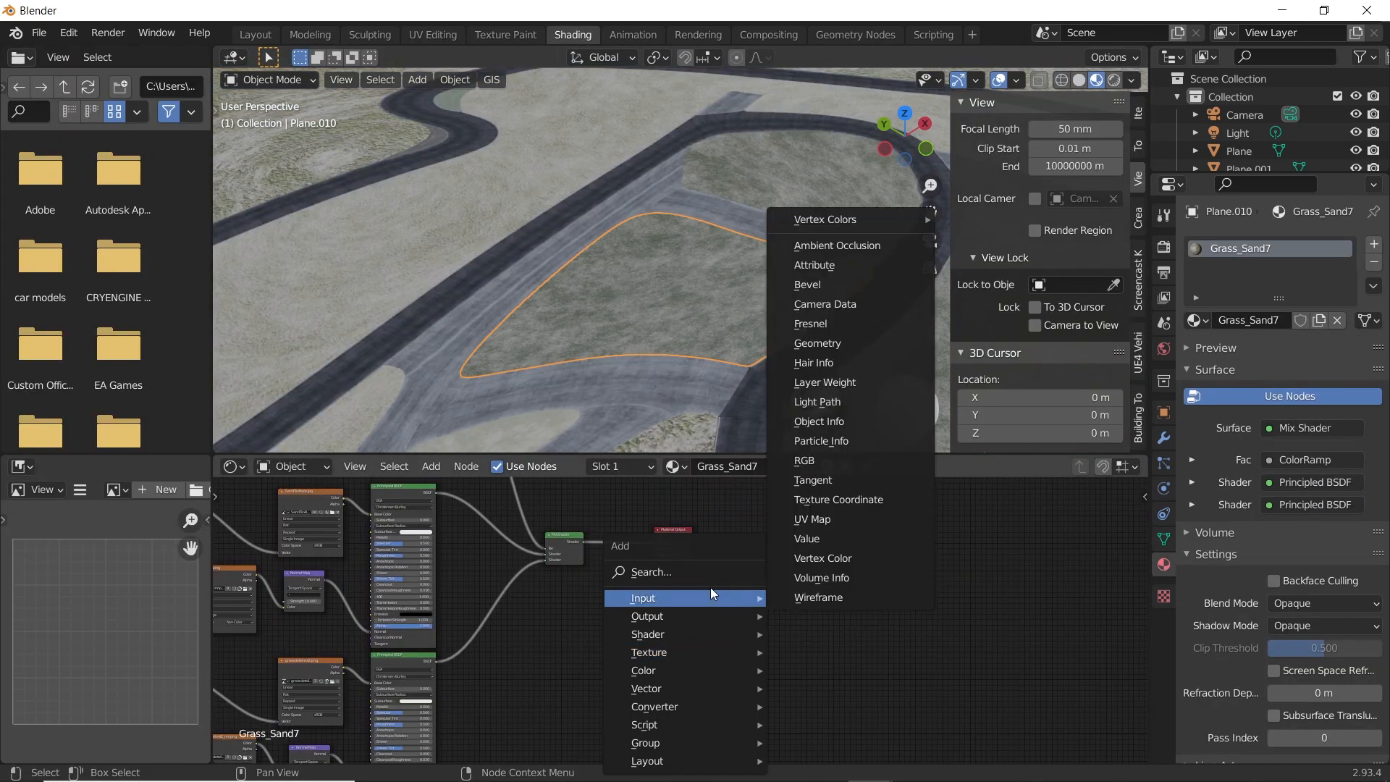
left_click(641, 596)
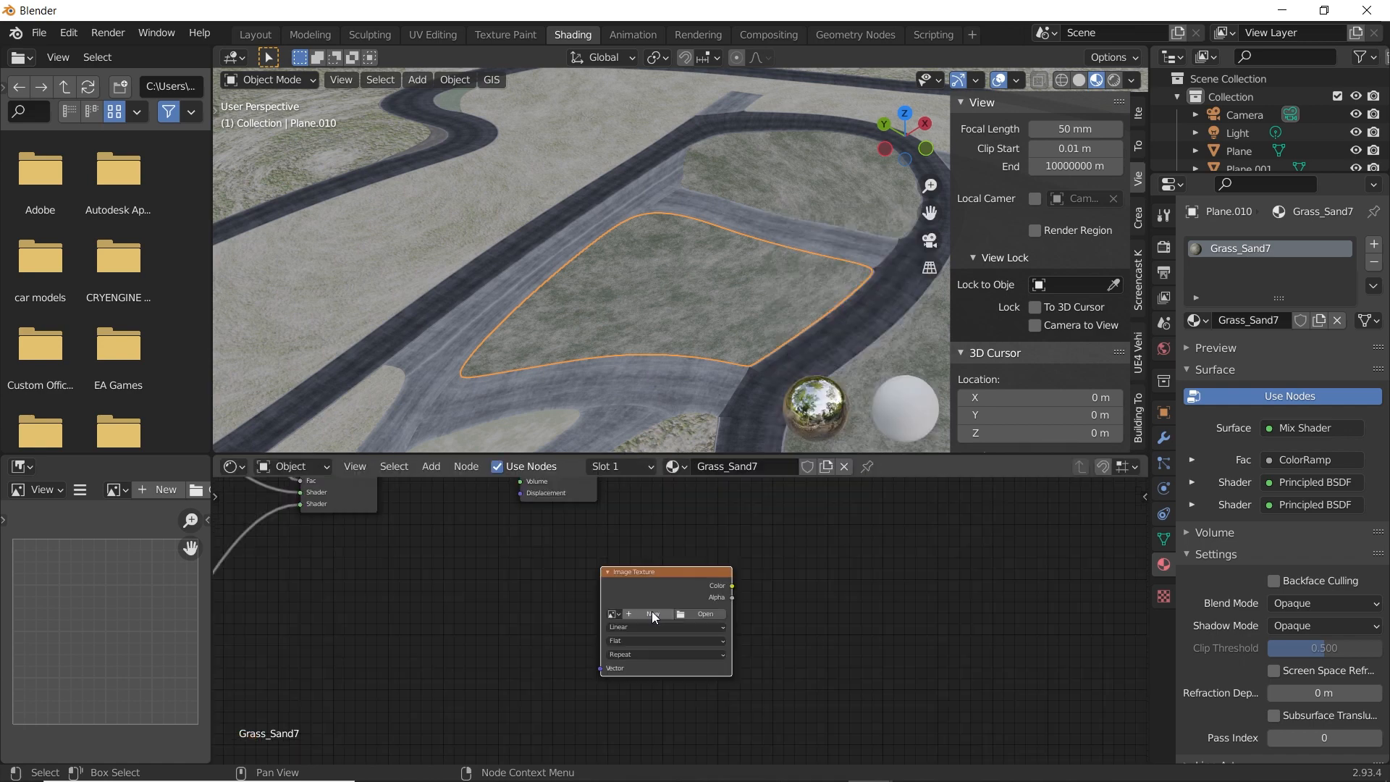
left_click(650, 614)
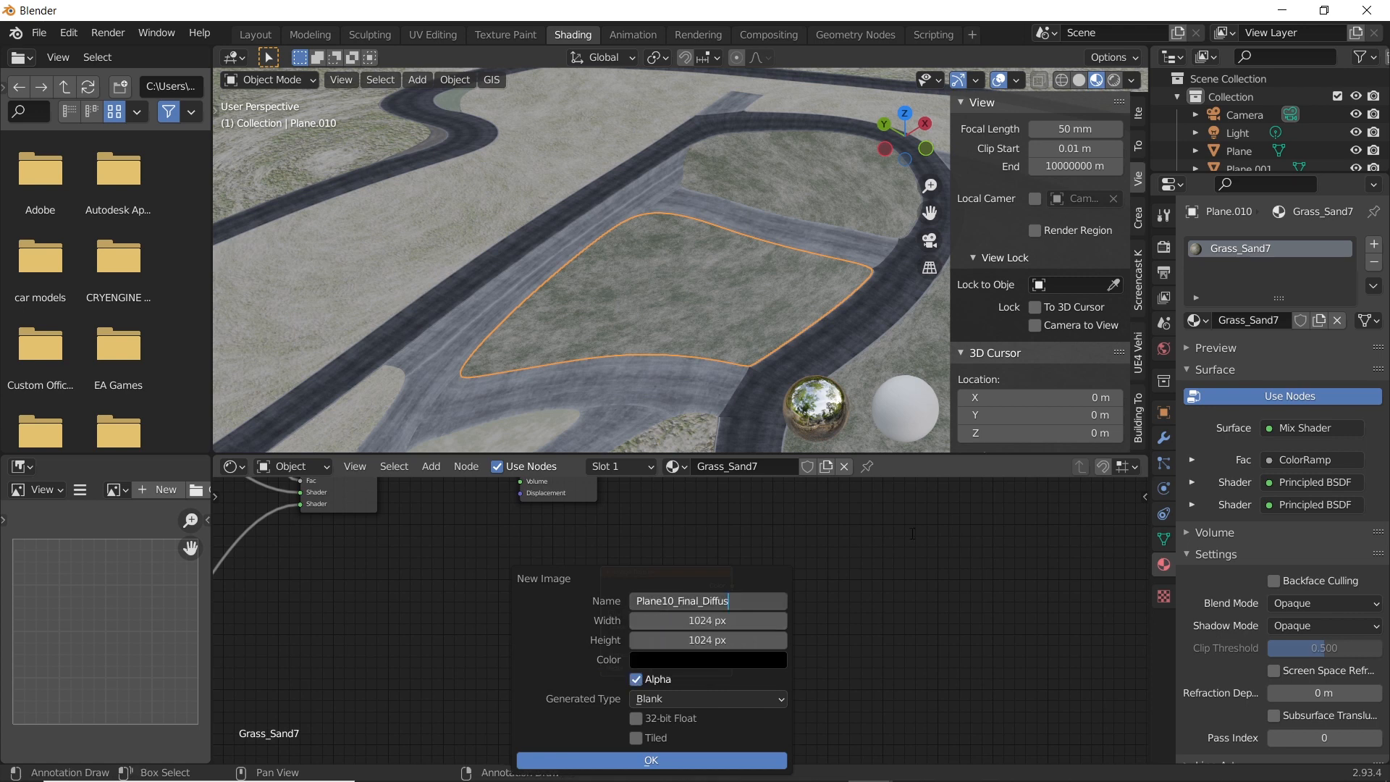
type("e")
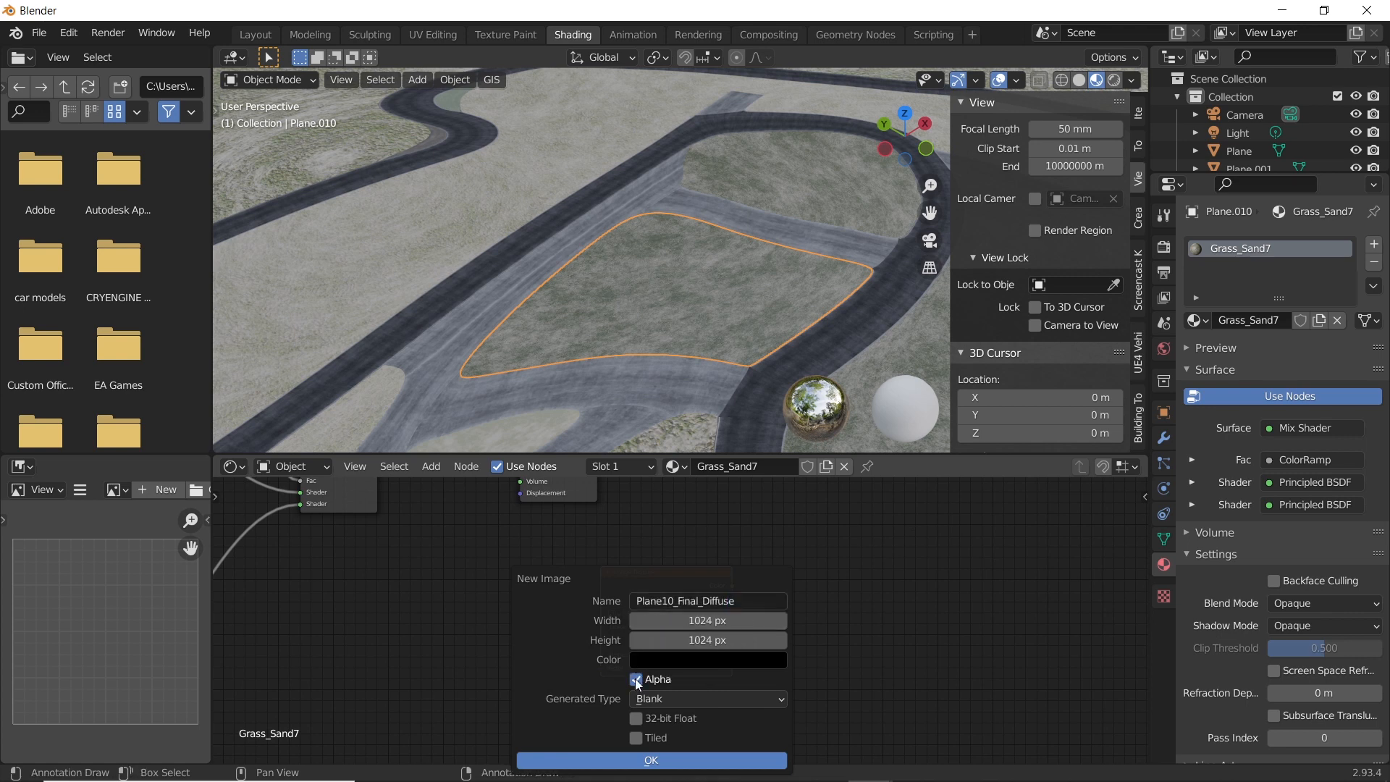
left_click(635, 679)
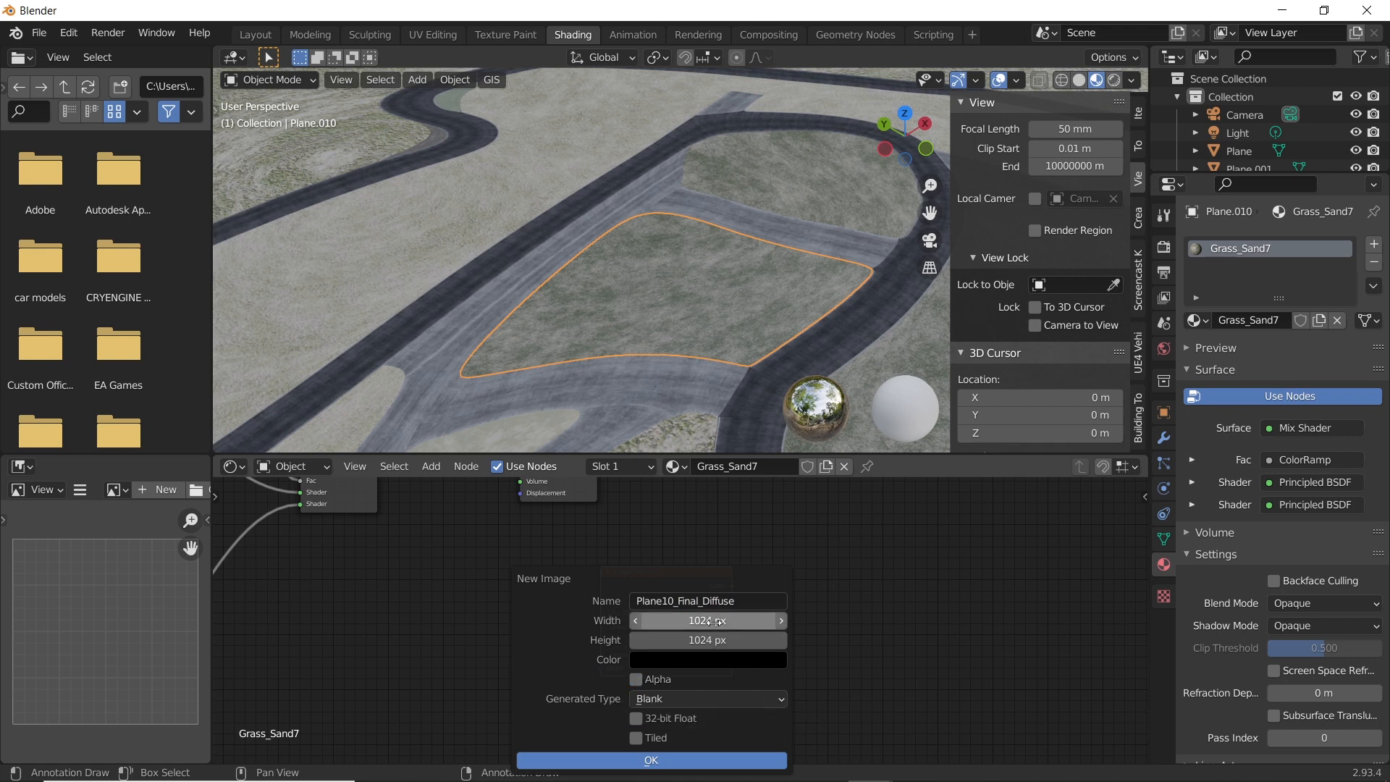
left_click(706, 621)
type("2048")
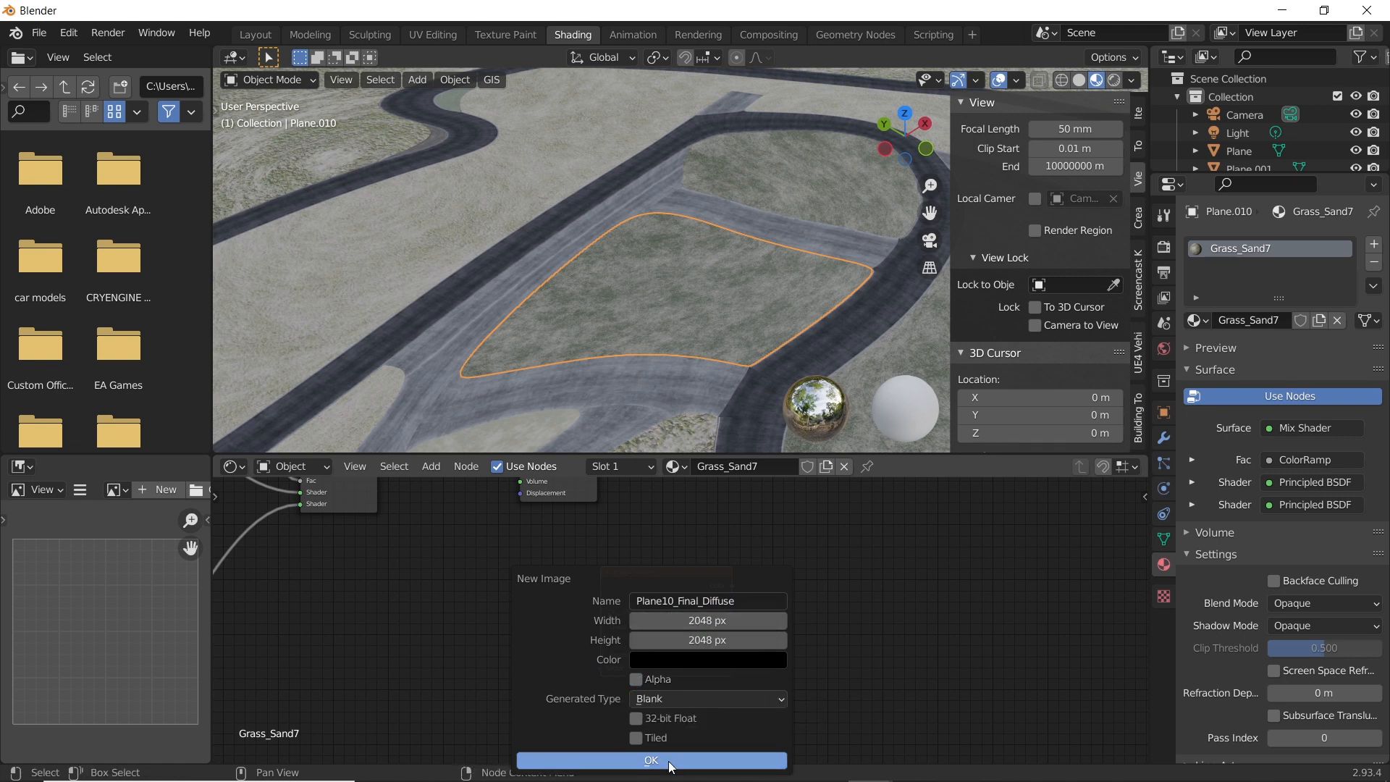
left_click(650, 761)
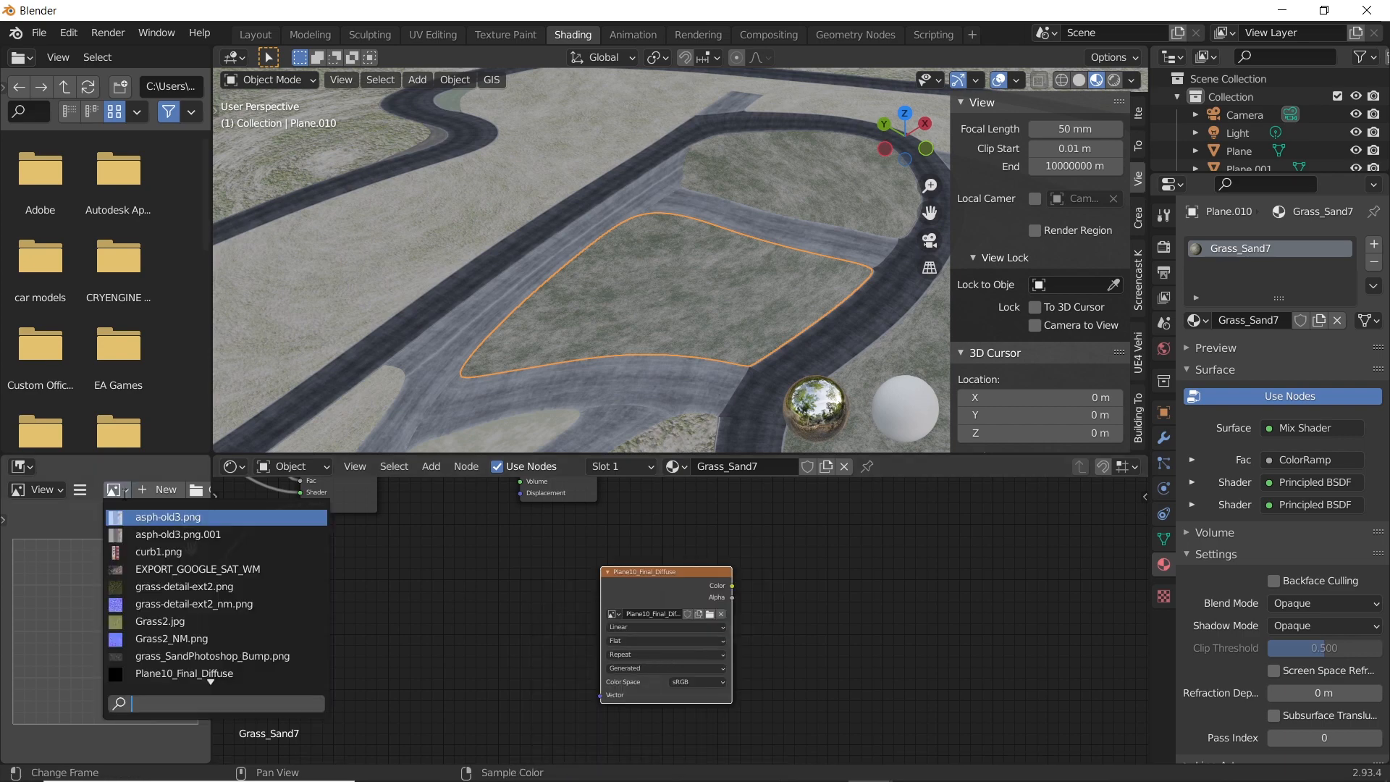
Step: Display Plane10_Final_Diffuse in the image editor
left_click(186, 674)
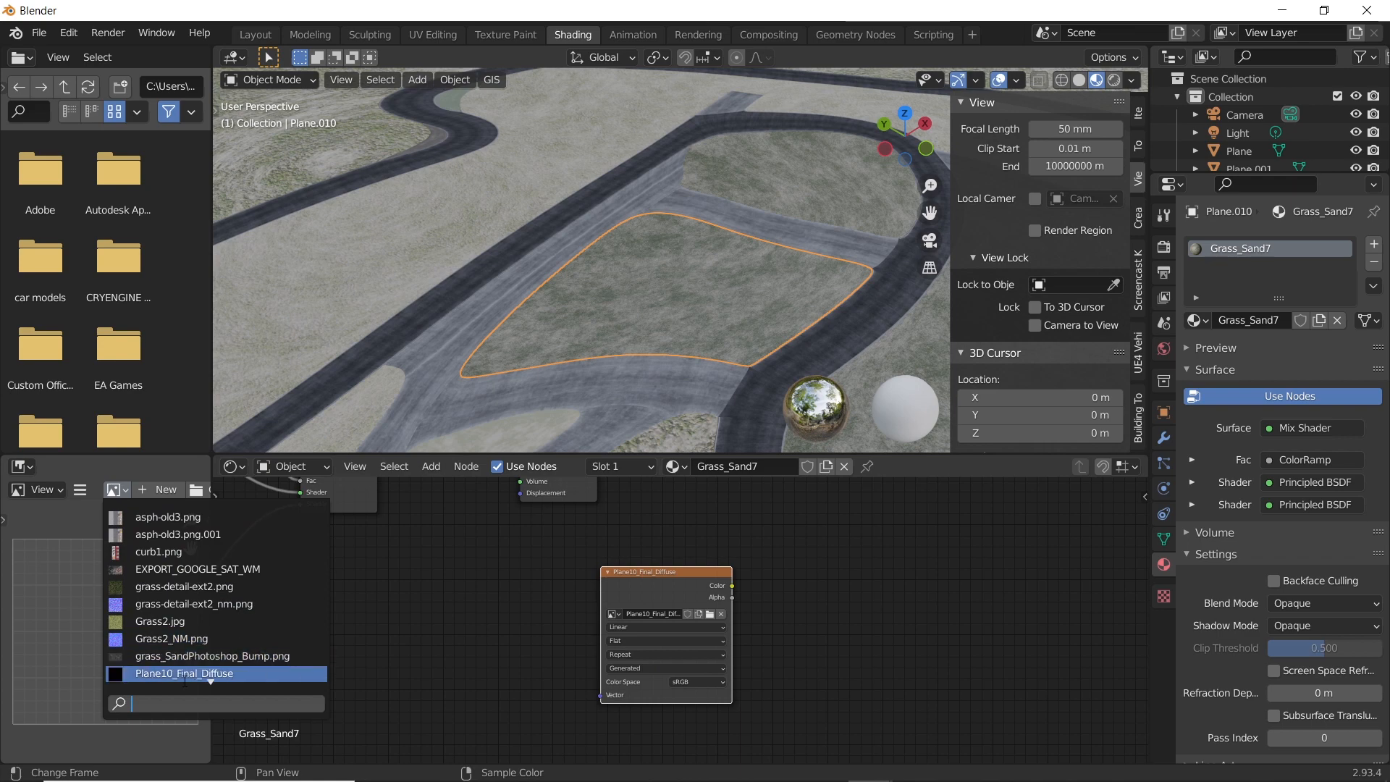
left_click(186, 673)
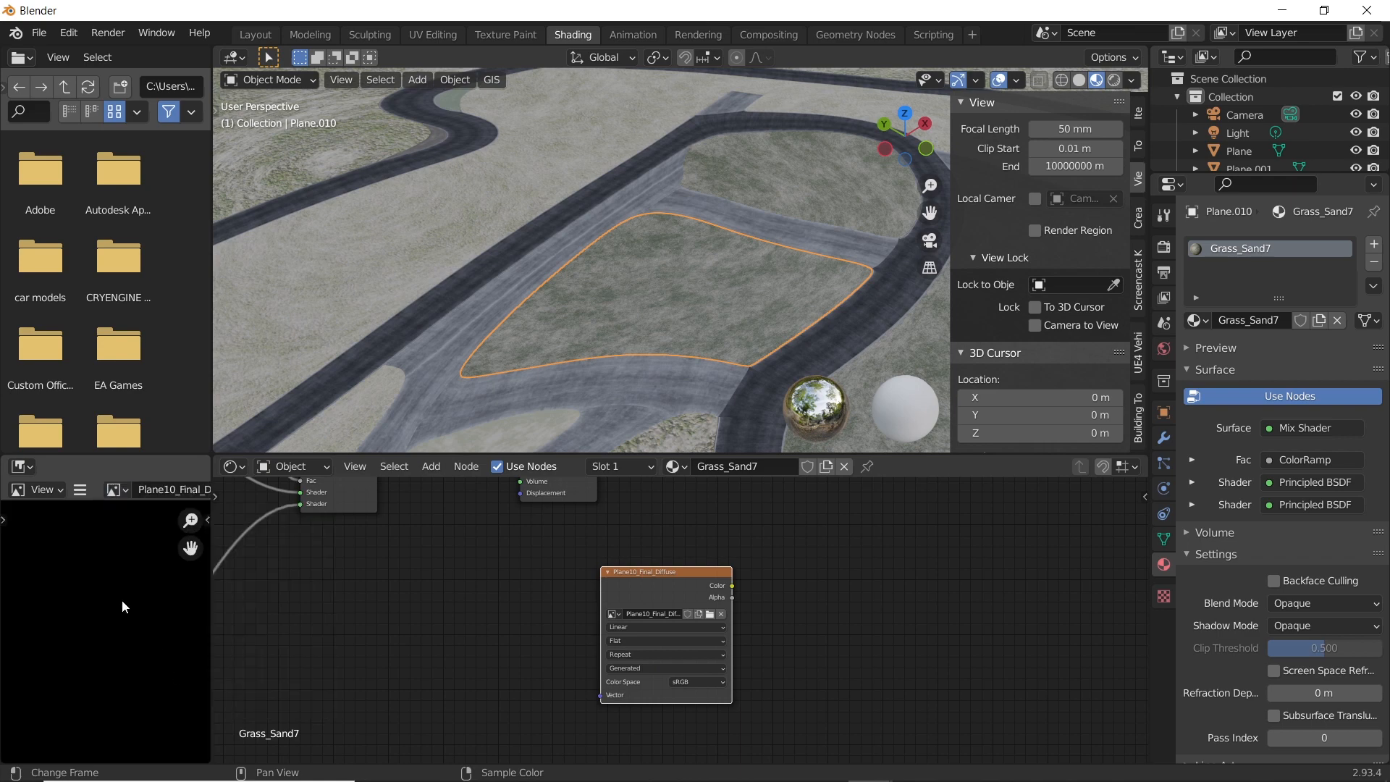
Step: Set the render engine to Cycles with the device on GPU Compute
left_click(1163, 296)
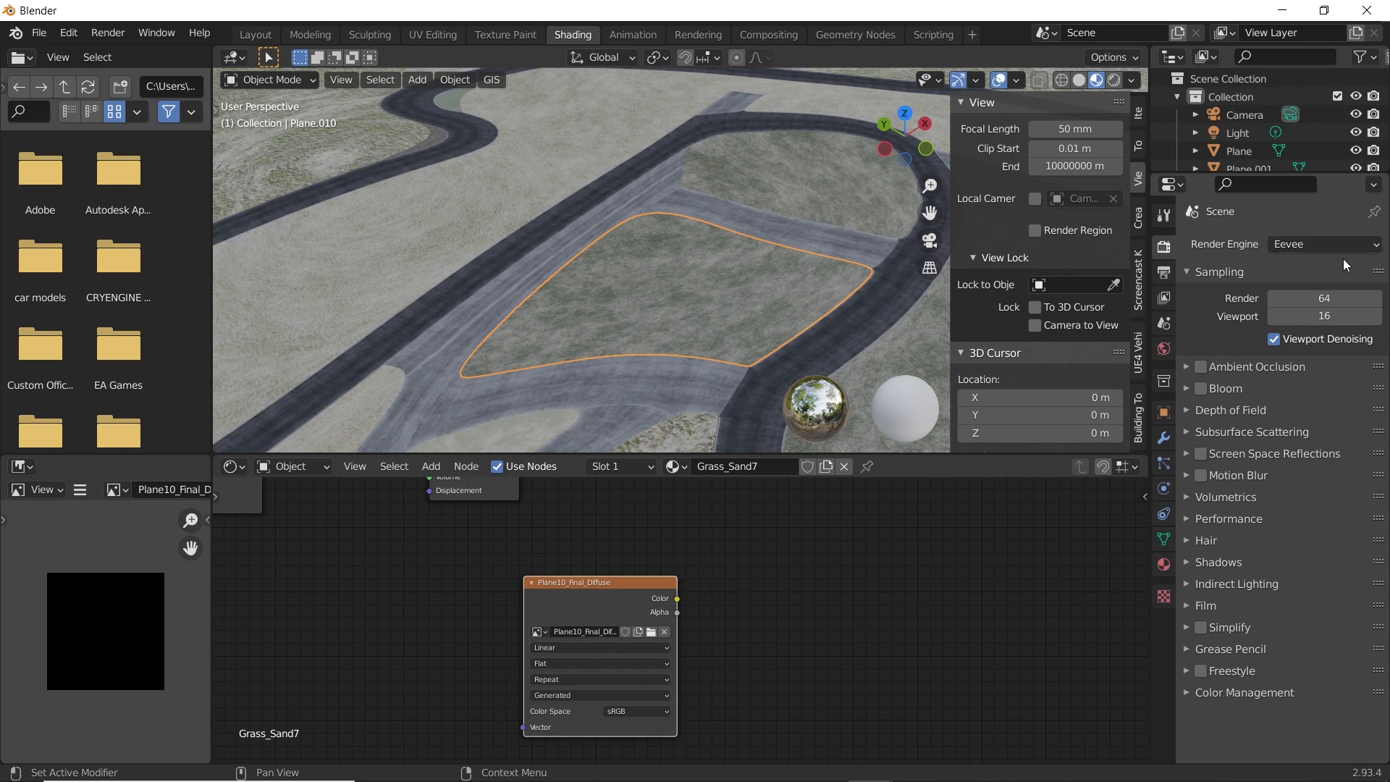
left_click(1320, 243)
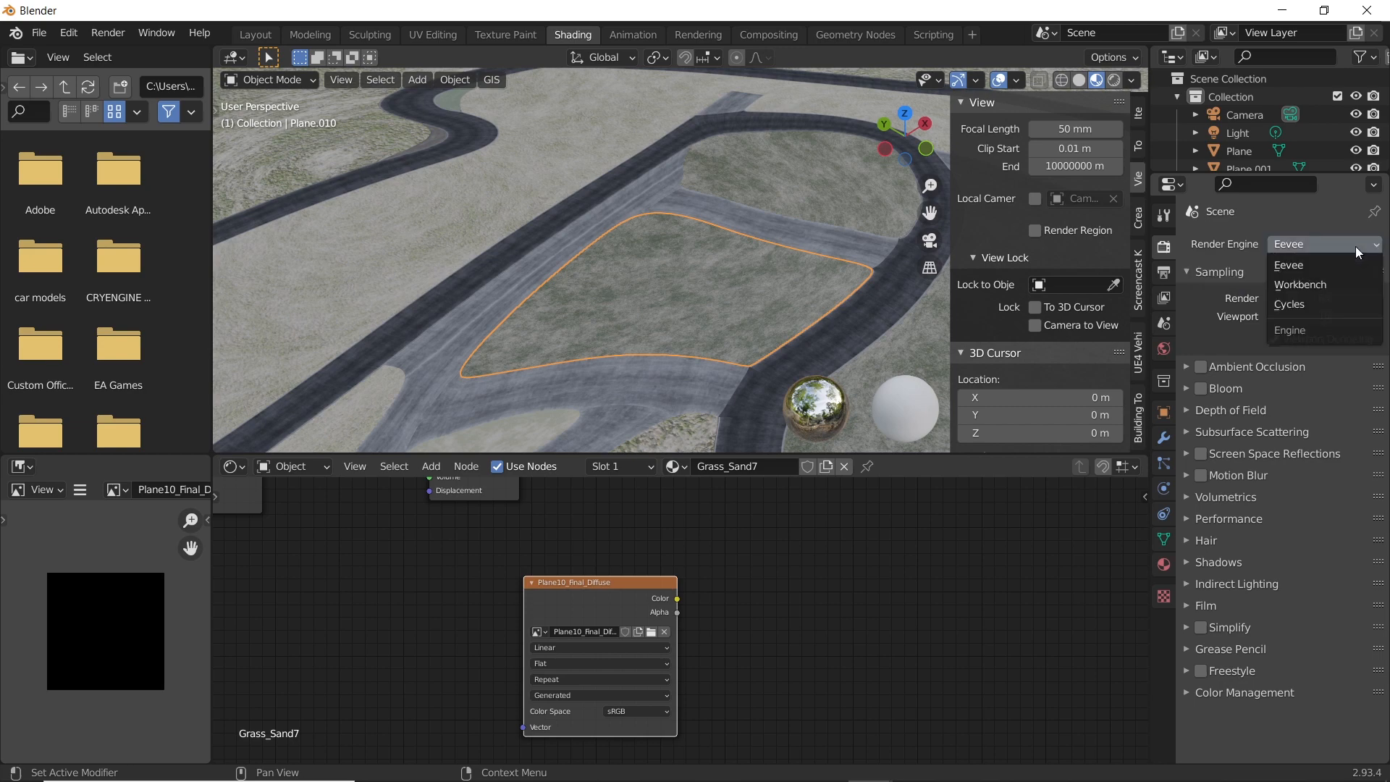
left_click(1289, 304)
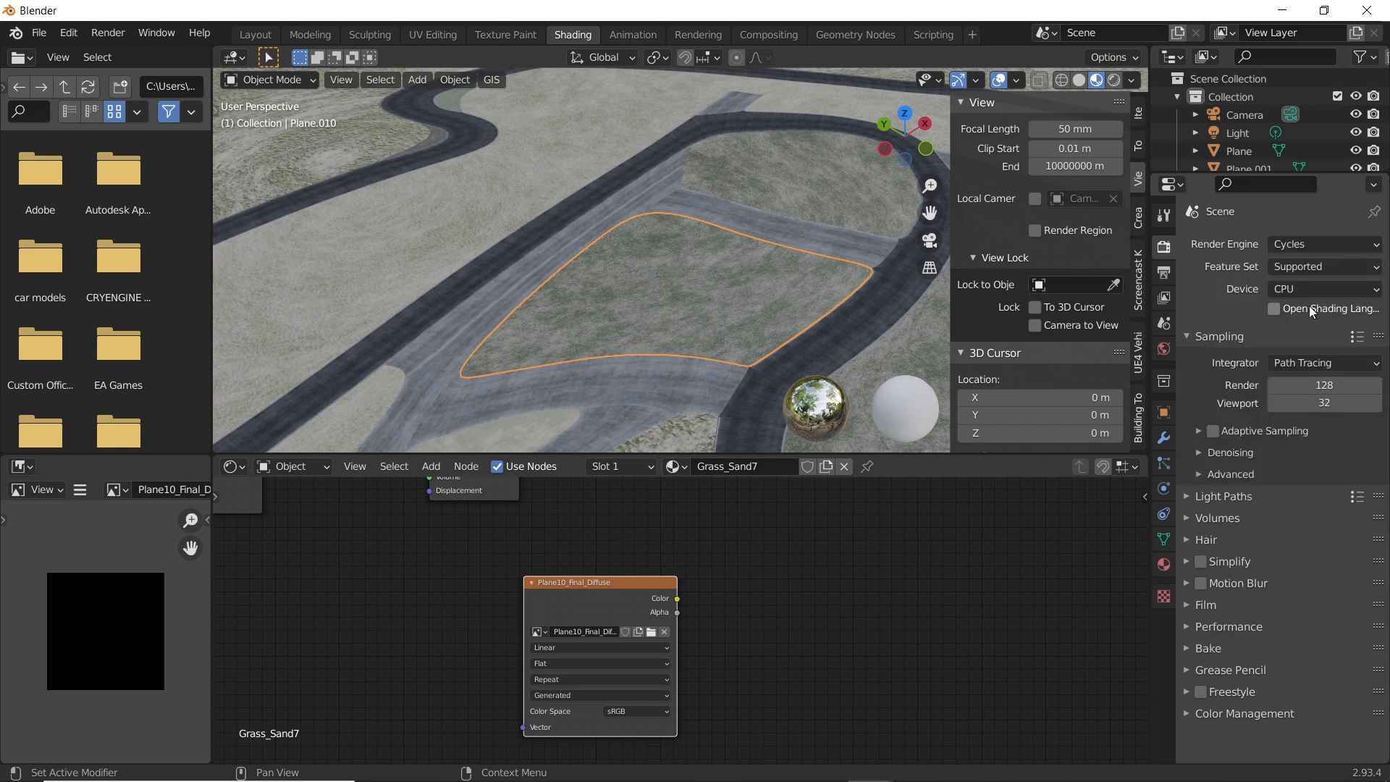
left_click(1322, 290)
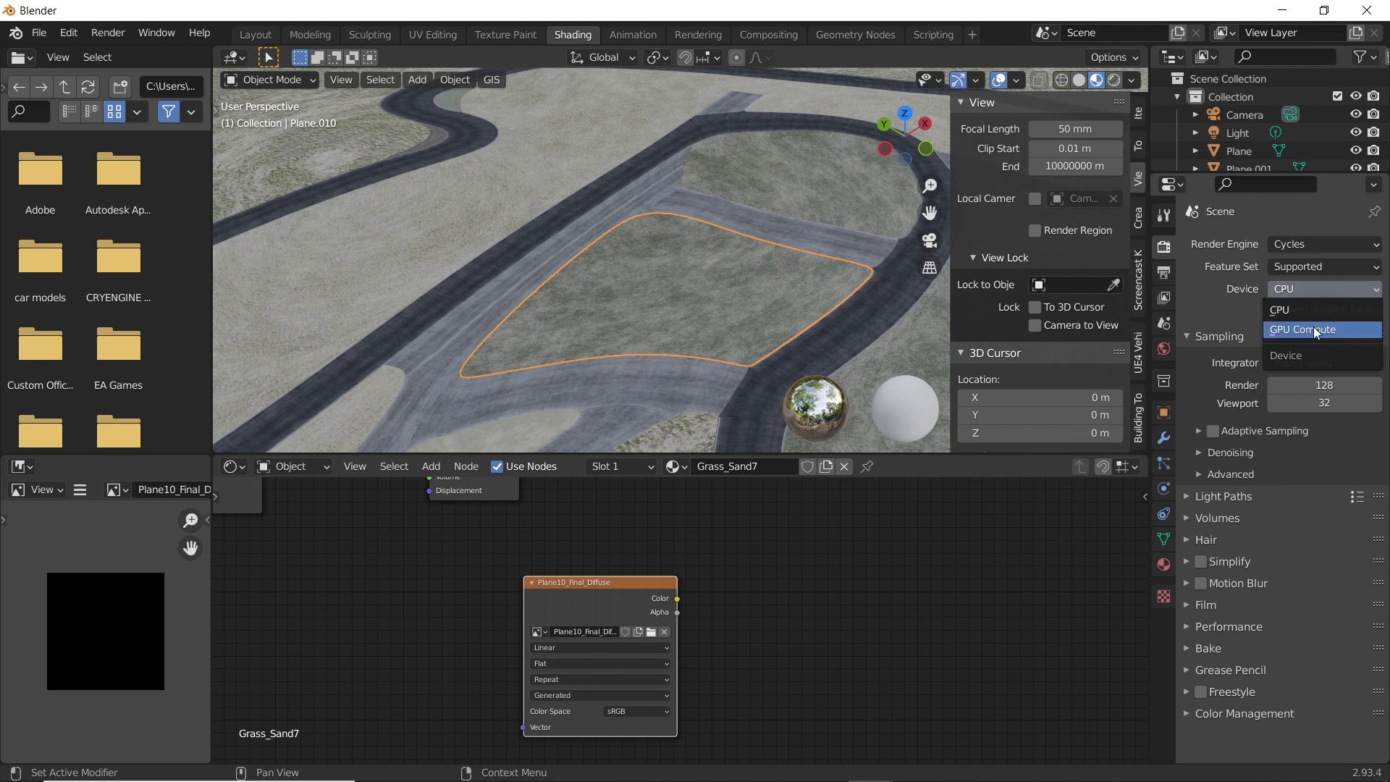
left_click(1315, 329)
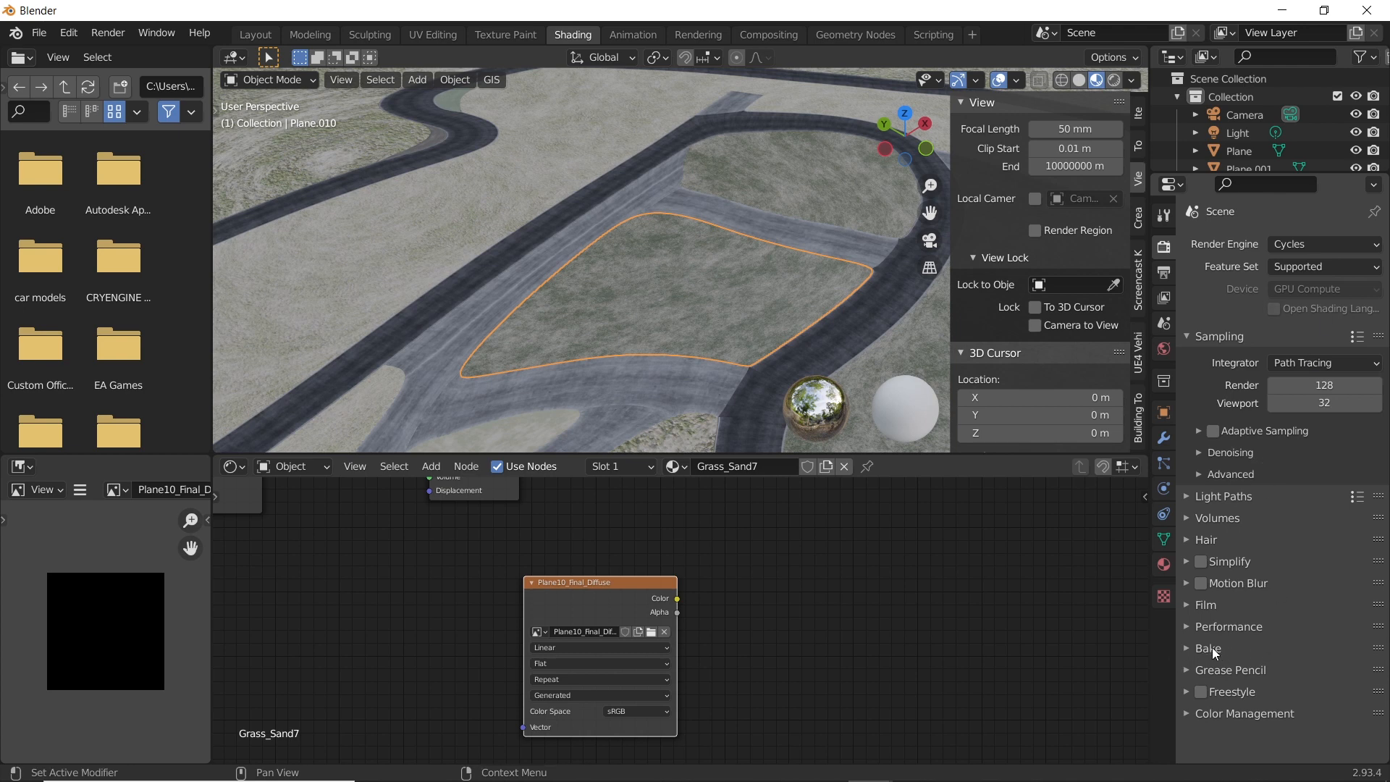
Step: Bake Diffuse colour only, lighting excluded, of Plane.010 into Plane10_Final_Diffuse
left_click(1207, 647)
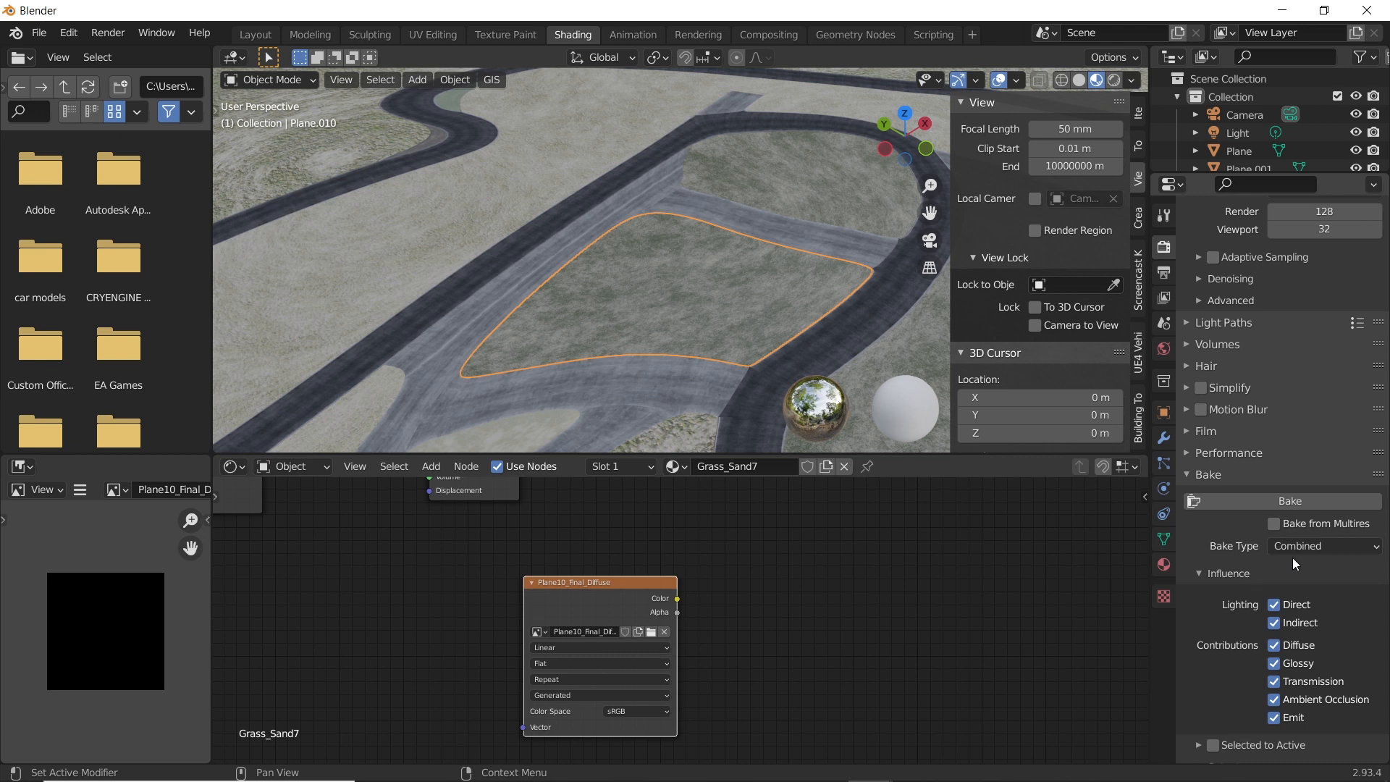
left_click(1321, 546)
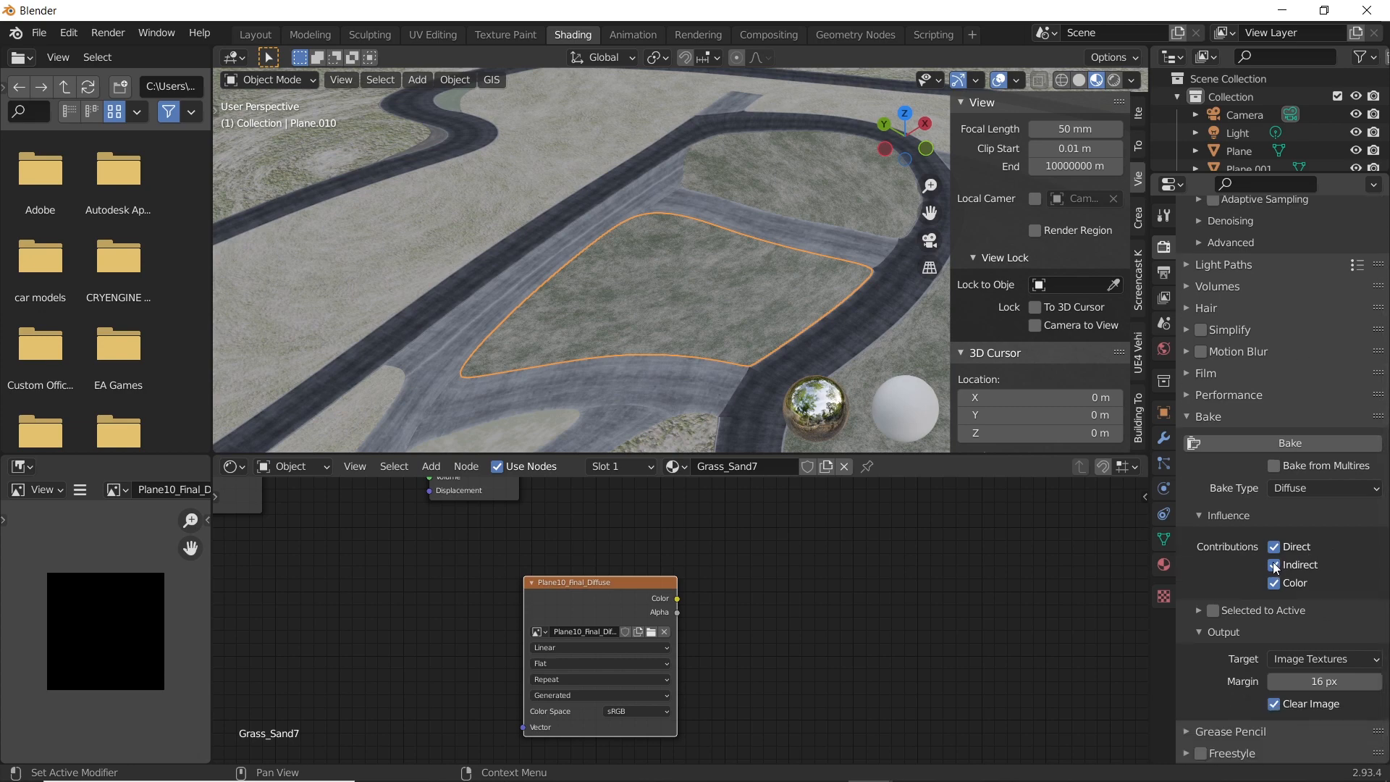
left_click(1274, 564)
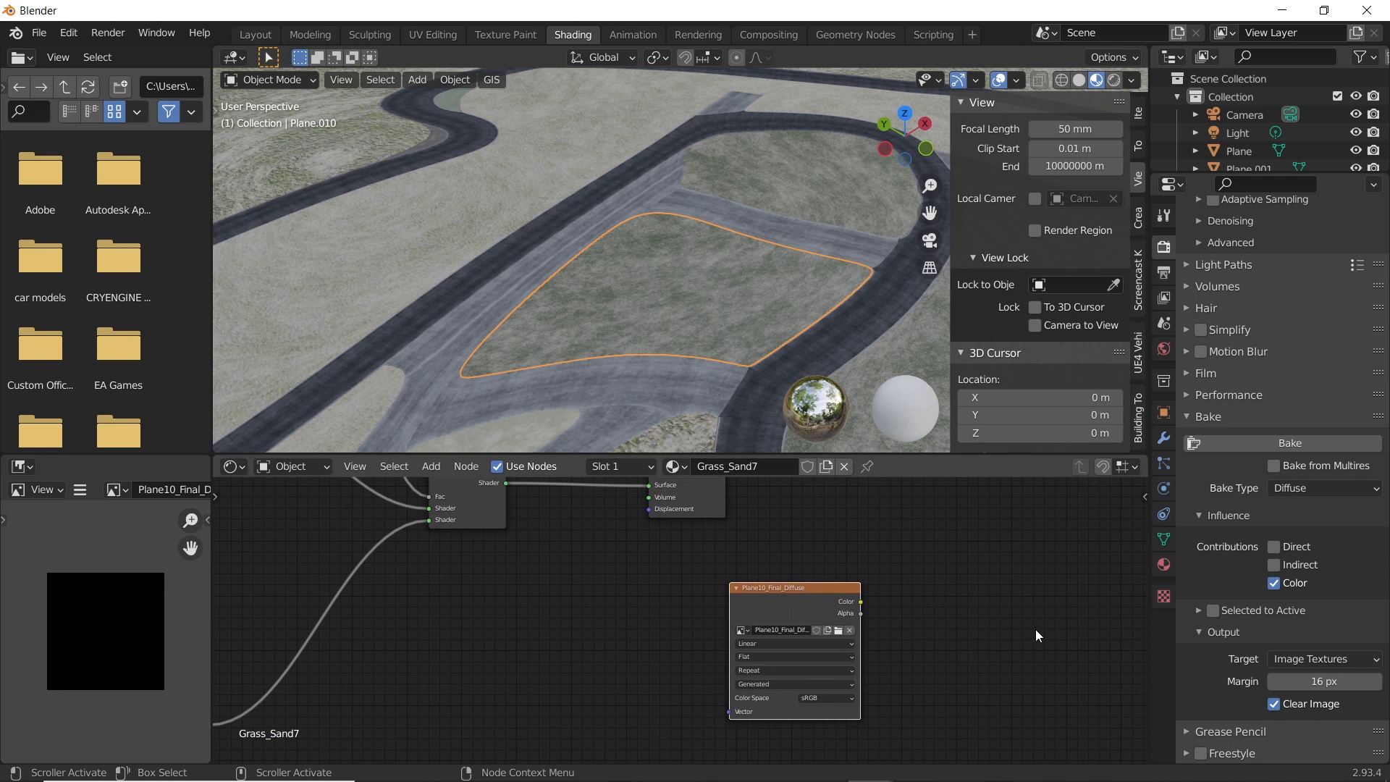
mouse_move(1311, 452)
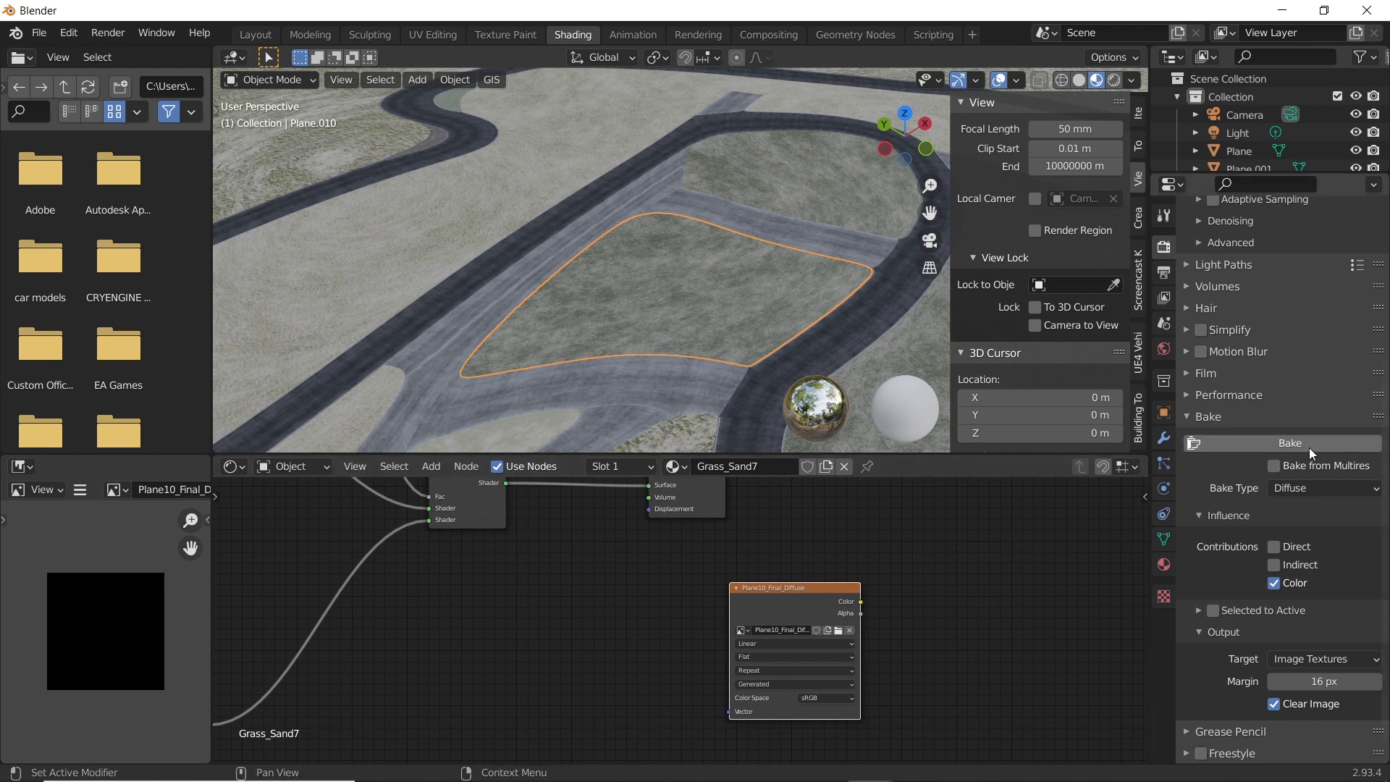
mouse_move(1290, 443)
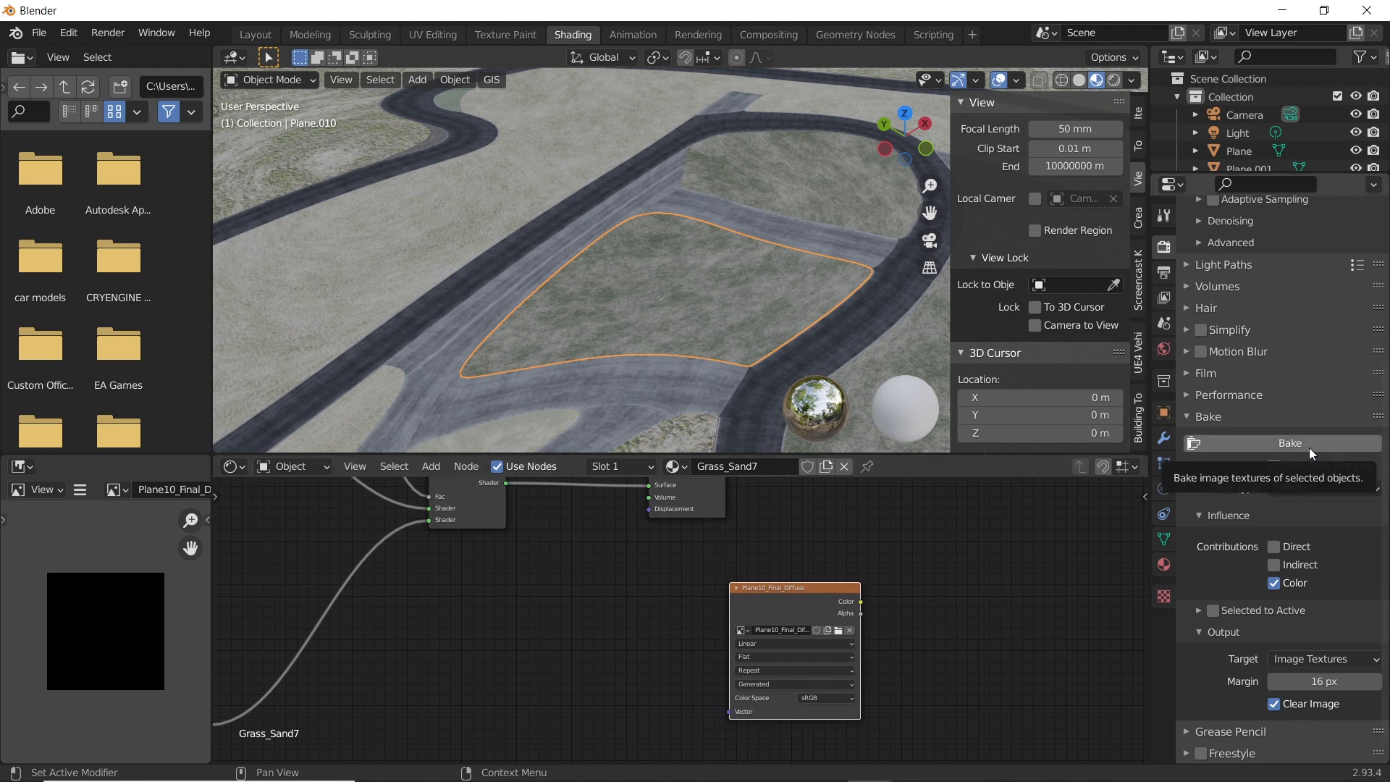
left_click(1290, 443)
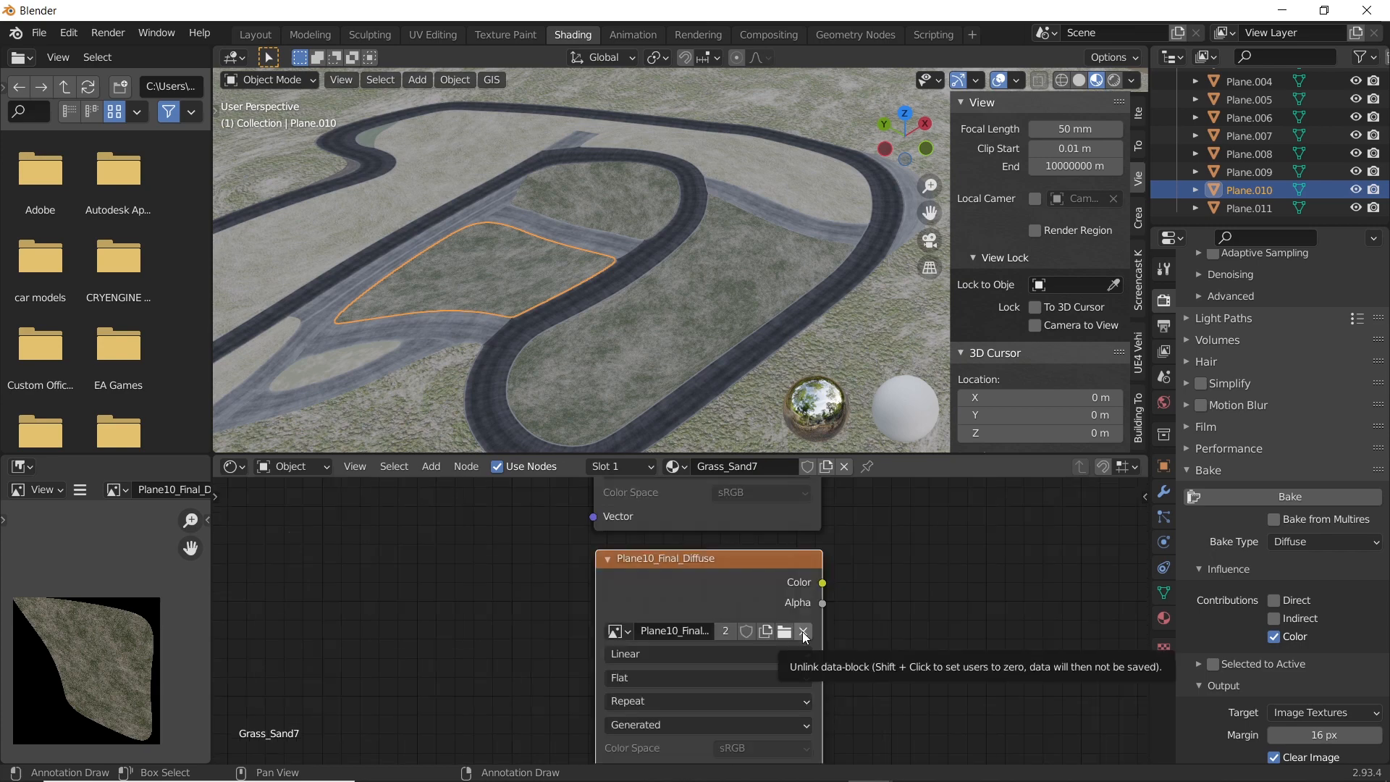
Step: Unlink the copied texture node and give it a new 2048 px image named Plane10_Final_Normal
left_click(802, 630)
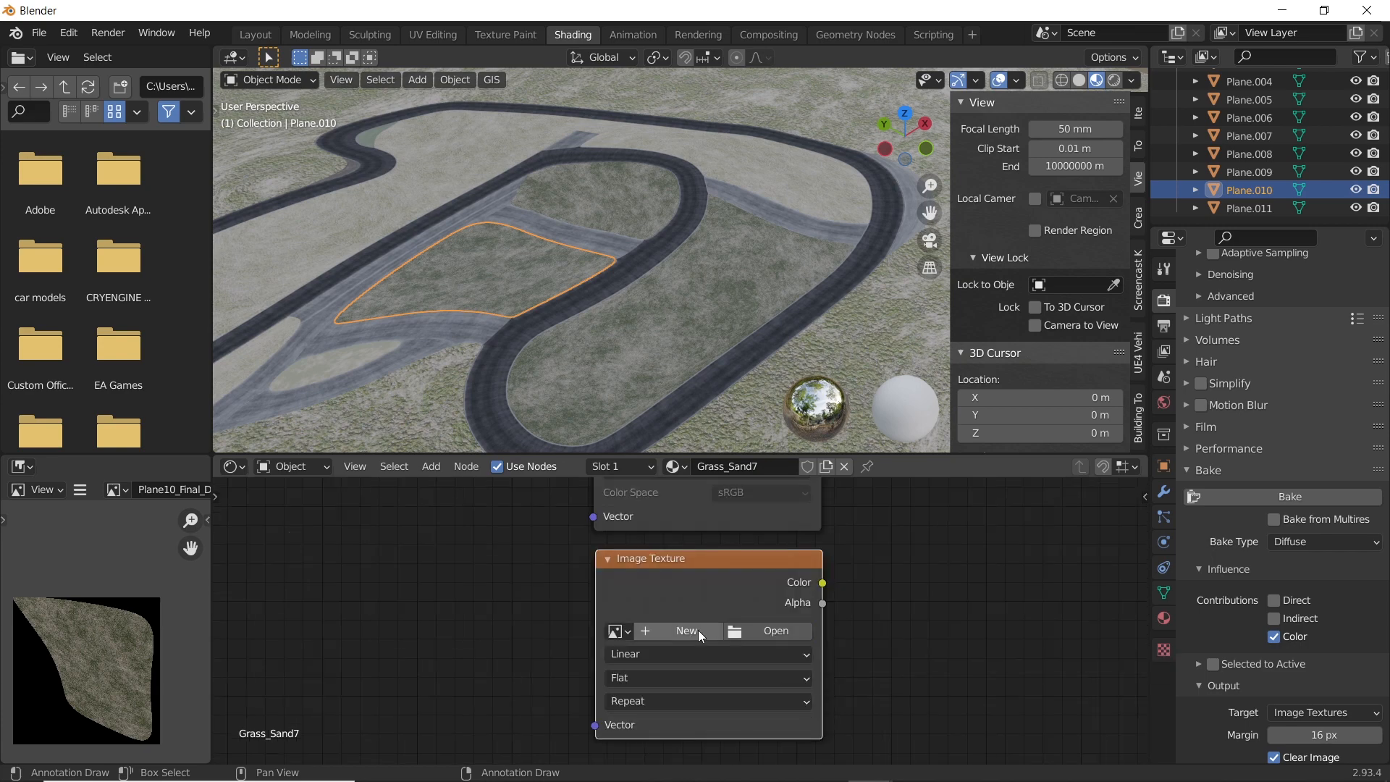
left_click(685, 629)
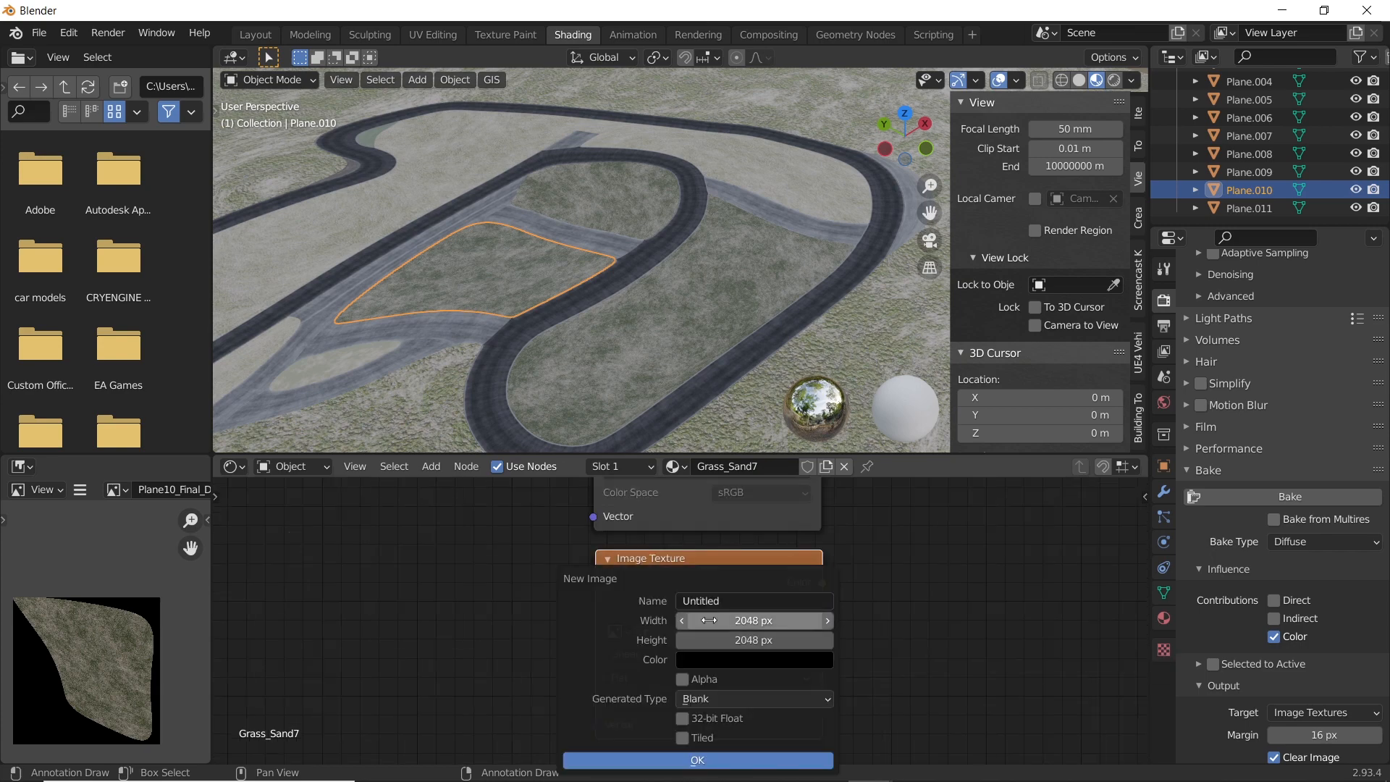
type("Plane10_Final_Normal")
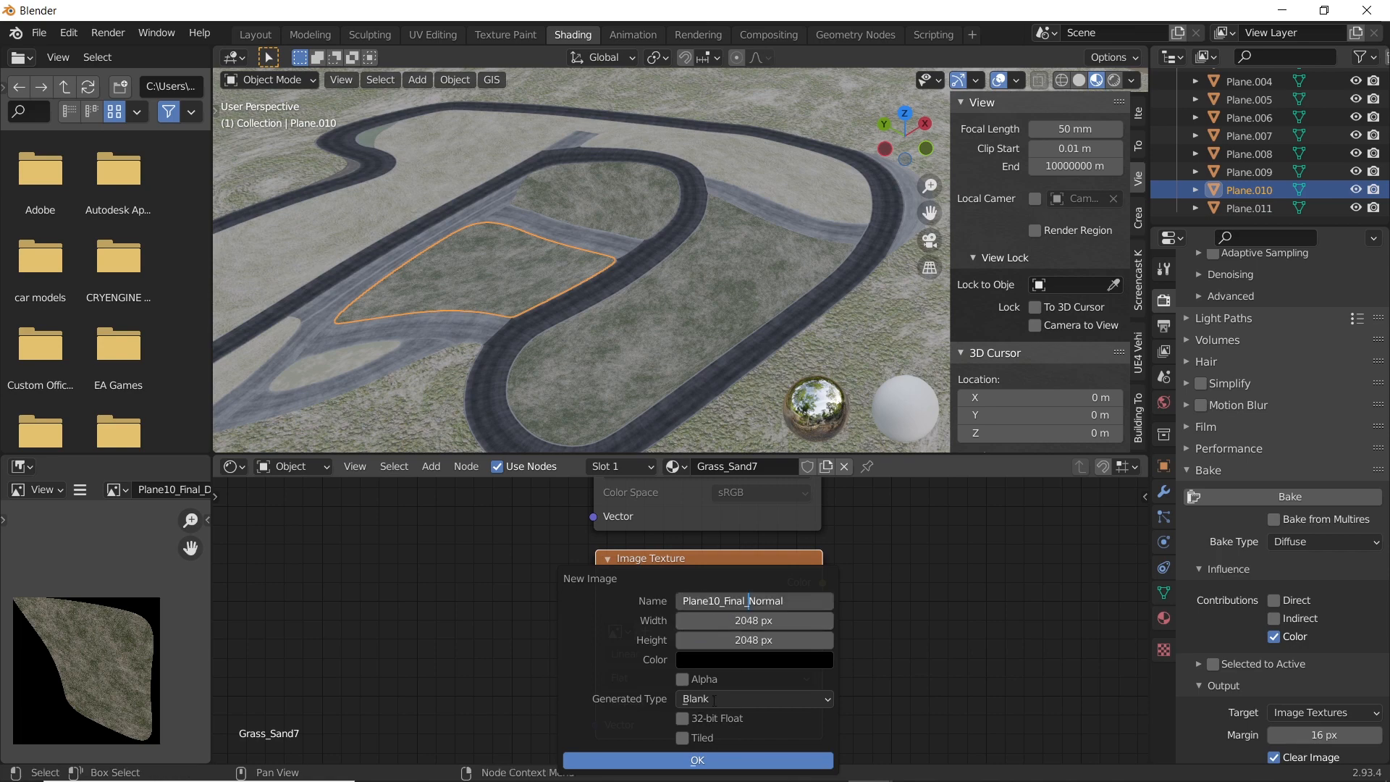
left_click(697, 760)
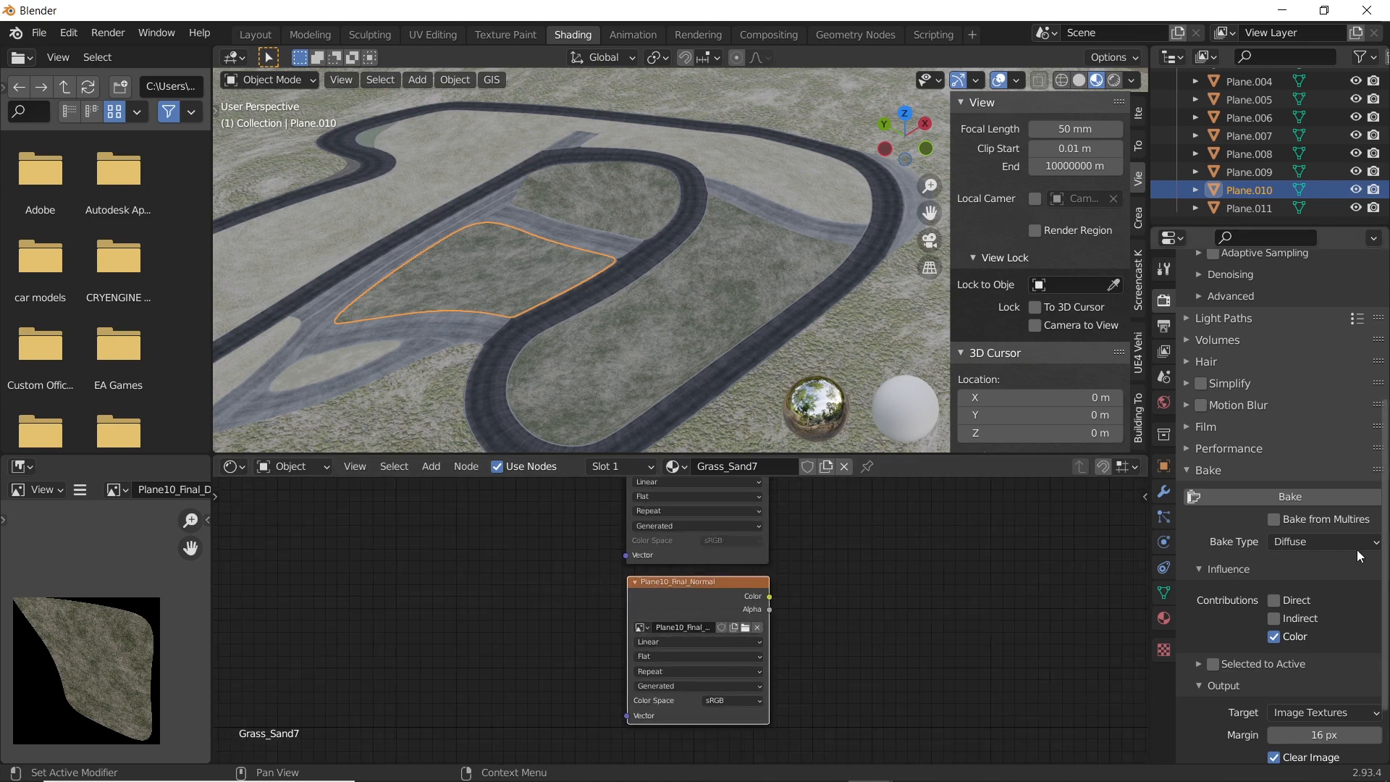
Step: Bake the Normal map of the grass patch into Plane10_Final_Normal, shown in the image viewer
left_click(1325, 540)
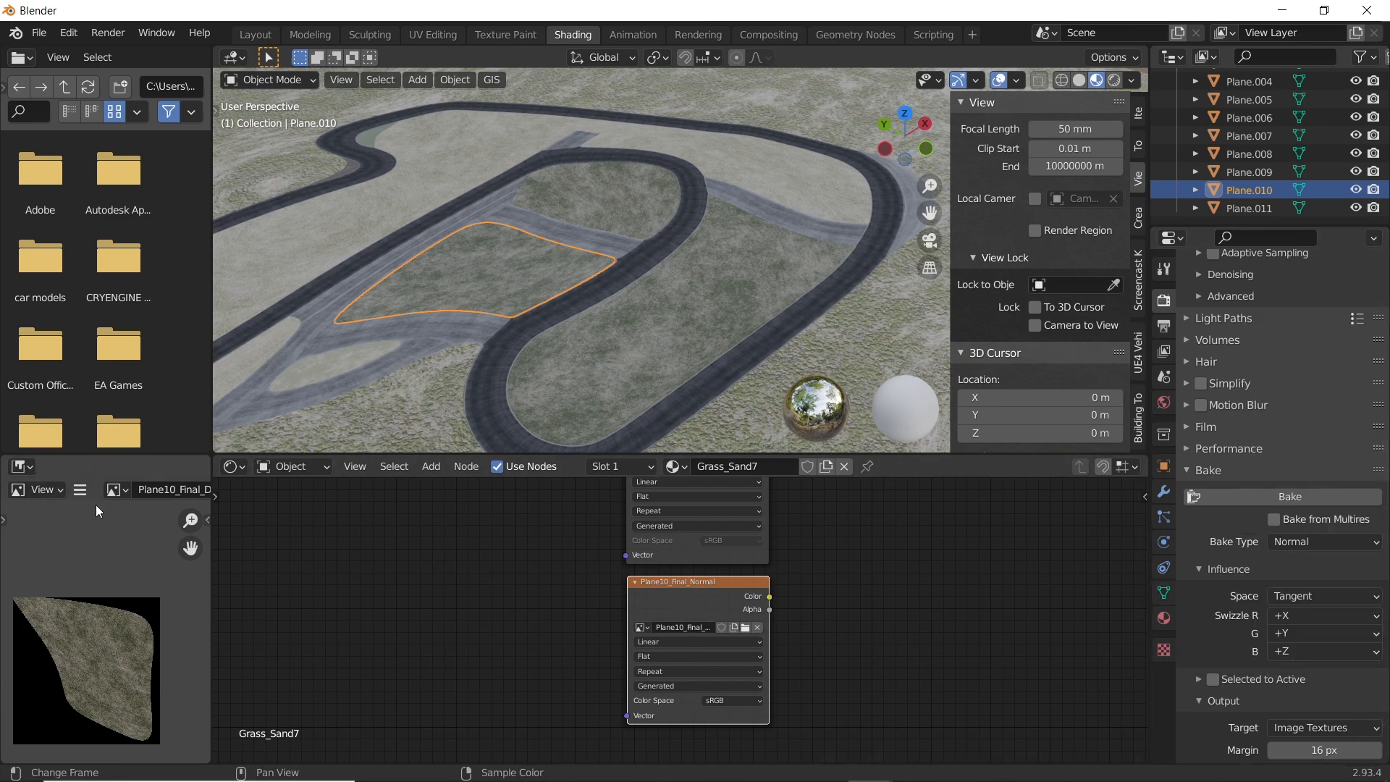
left_click(113, 489)
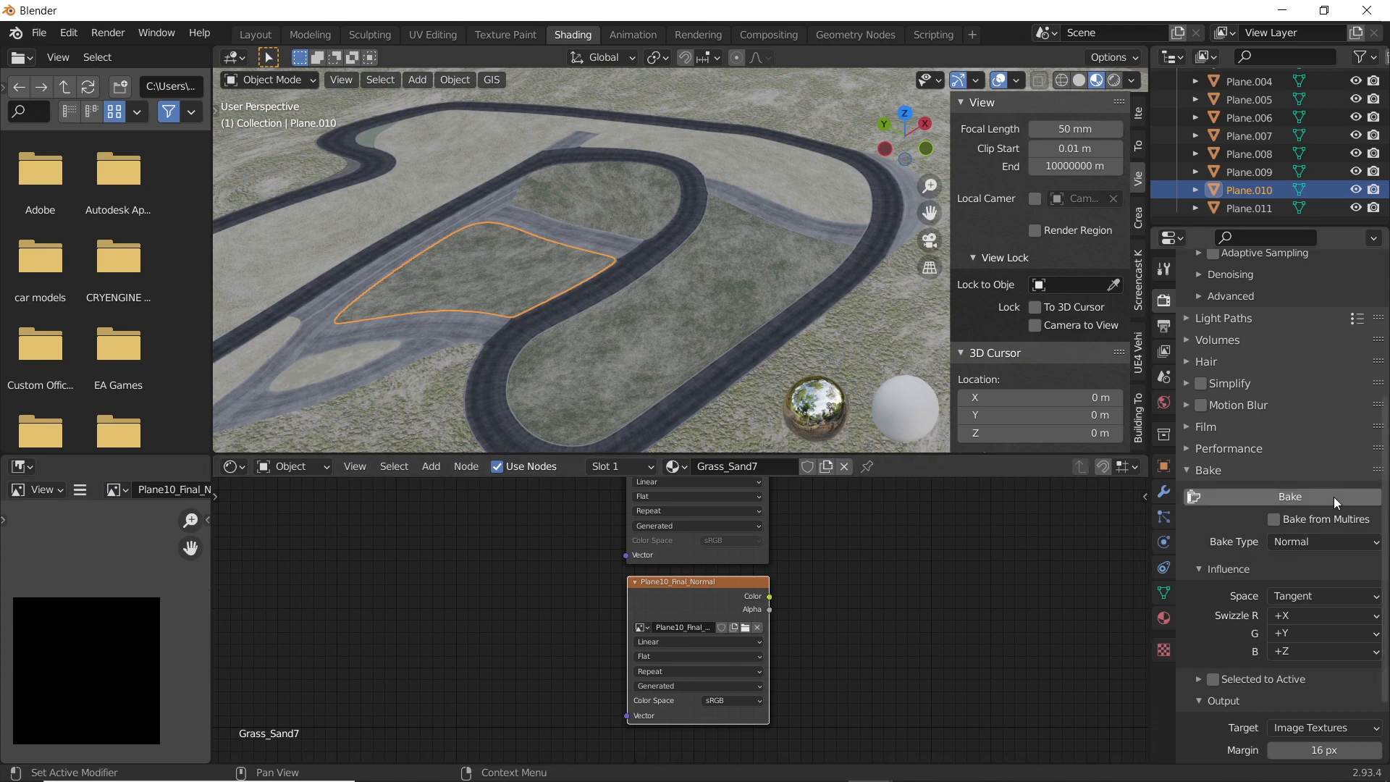
left_click(1288, 496)
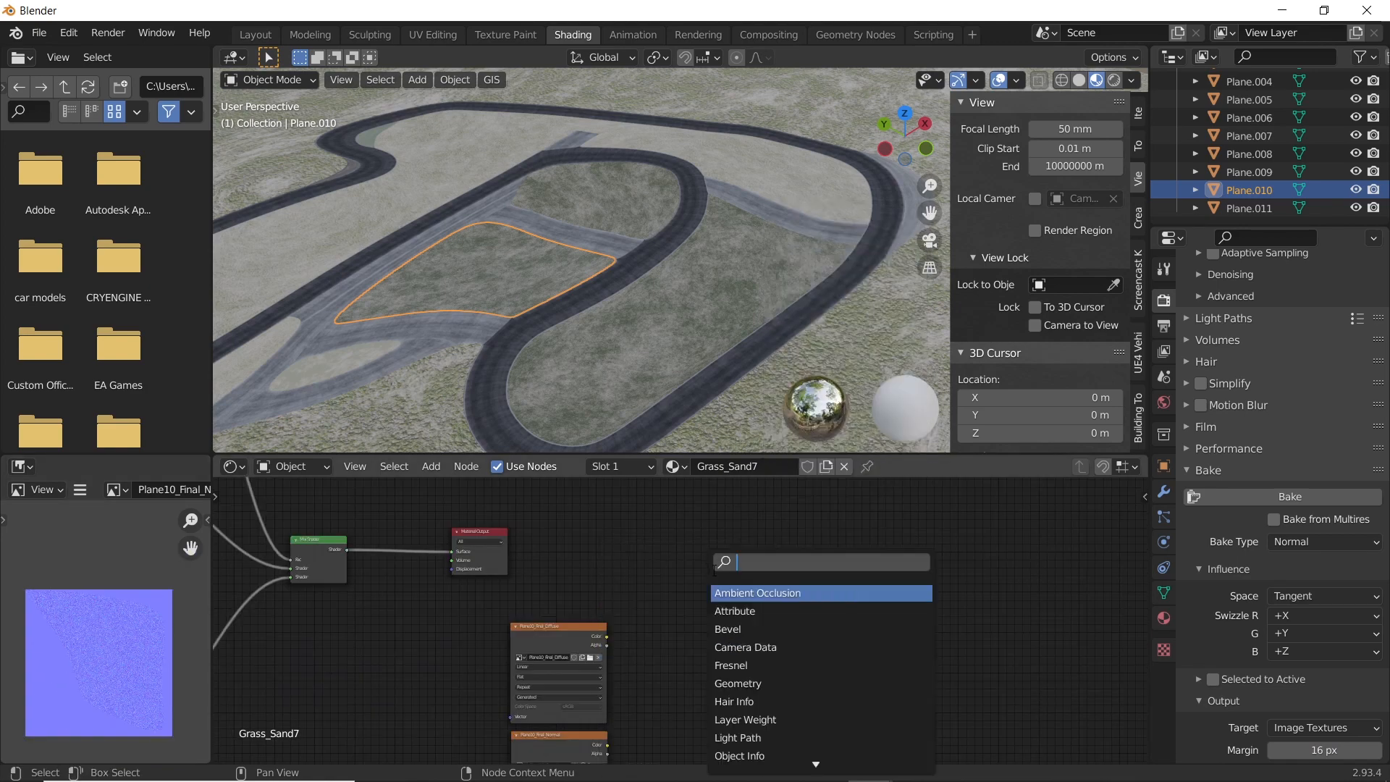
Step: Add a Principled BSDF and feed the baked diffuse colour into its Base Color
type("bs")
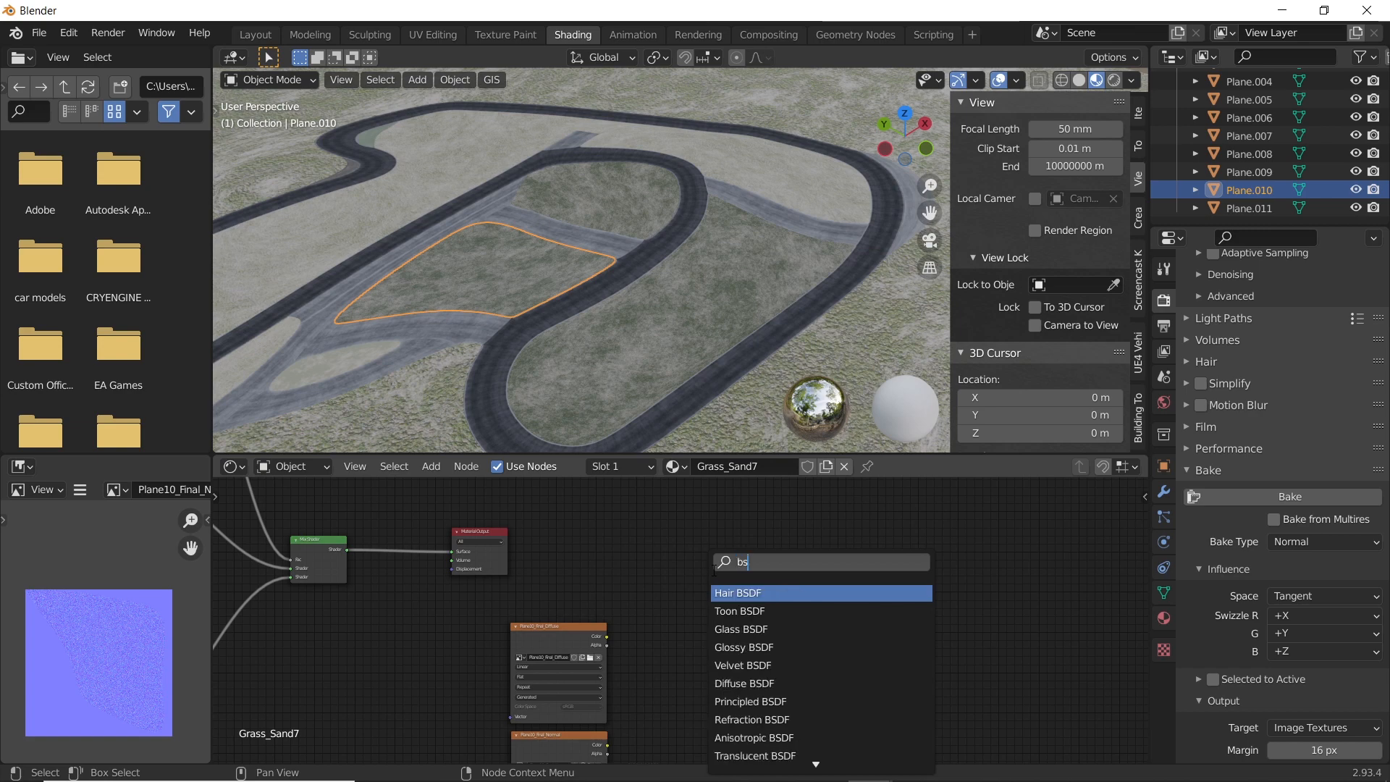
type("df")
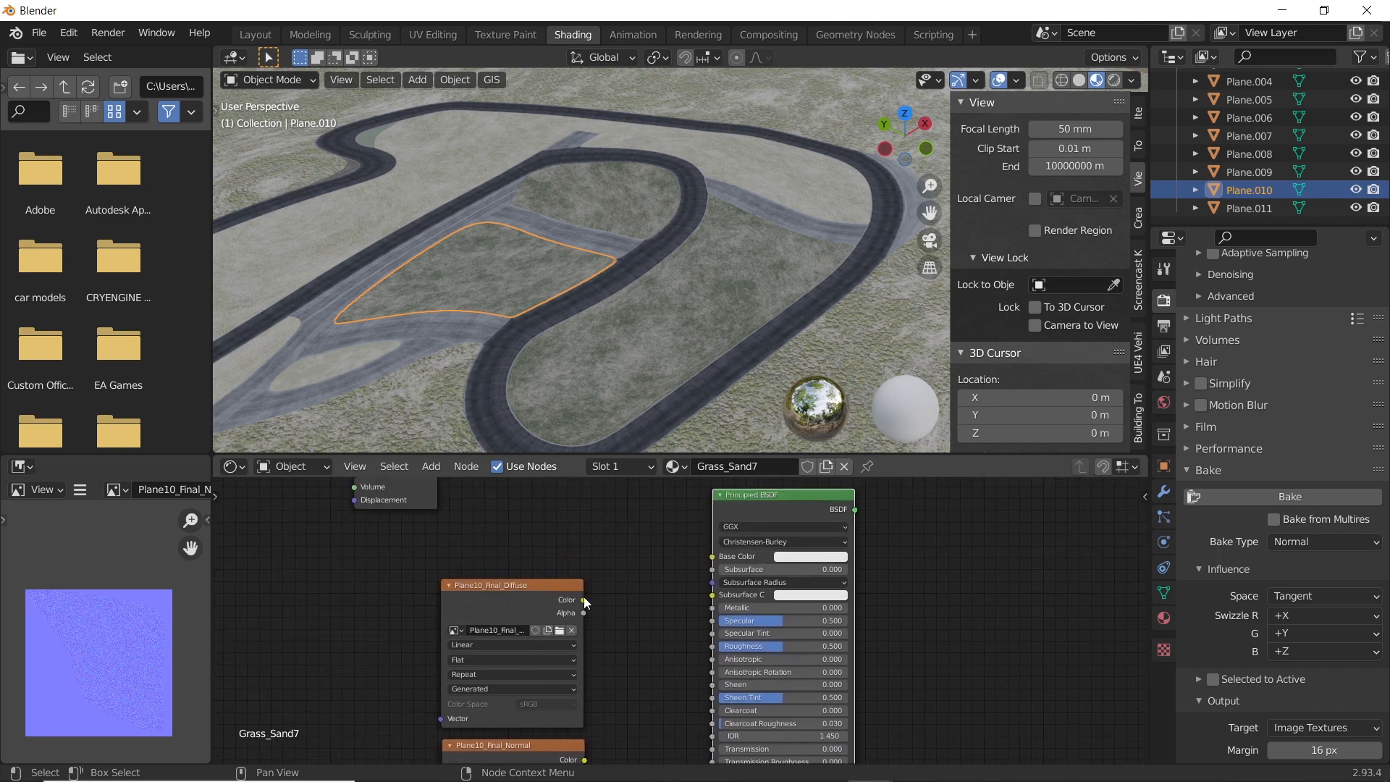
left_click_drag(583, 599, 713, 556)
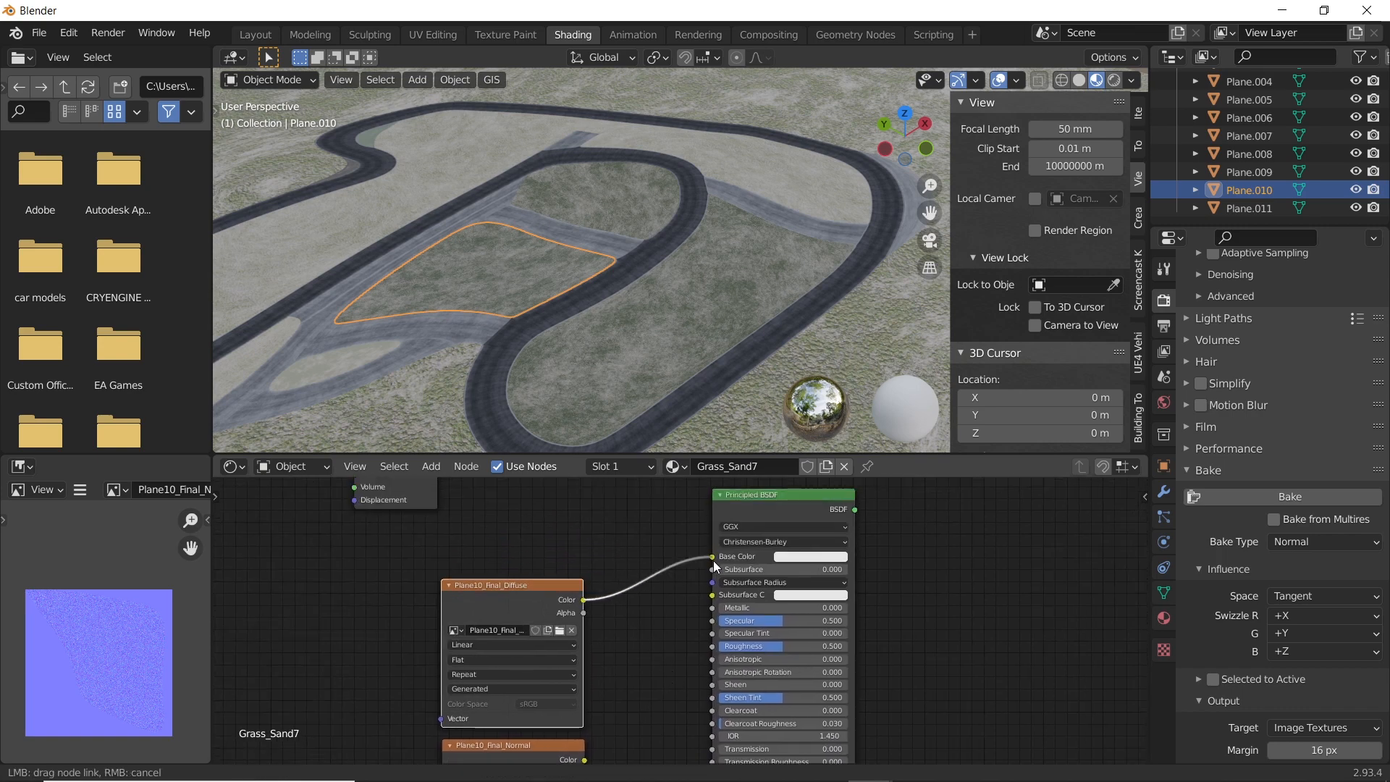
Step: Add a Normal Map node carrying the baked normal texture into the BSDF Normal input
type("n")
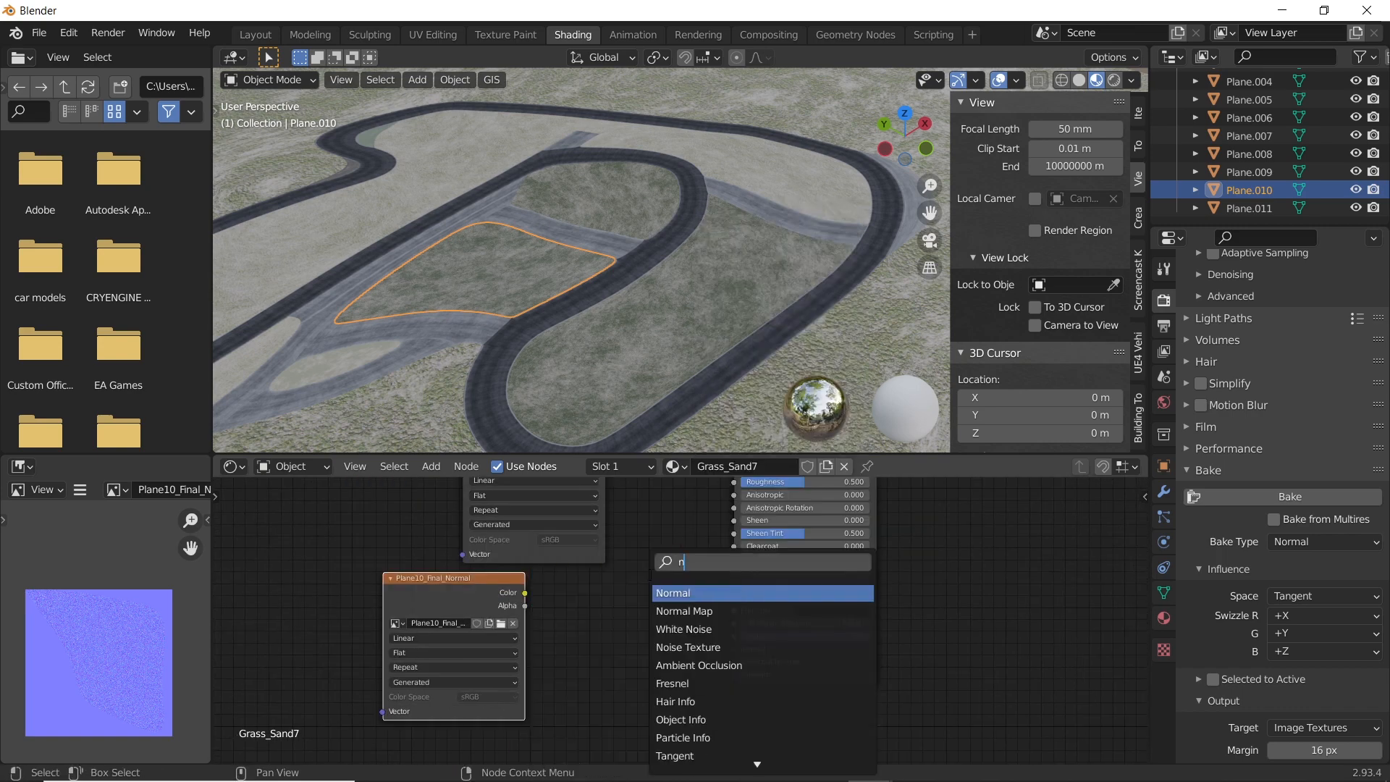
type("ormal")
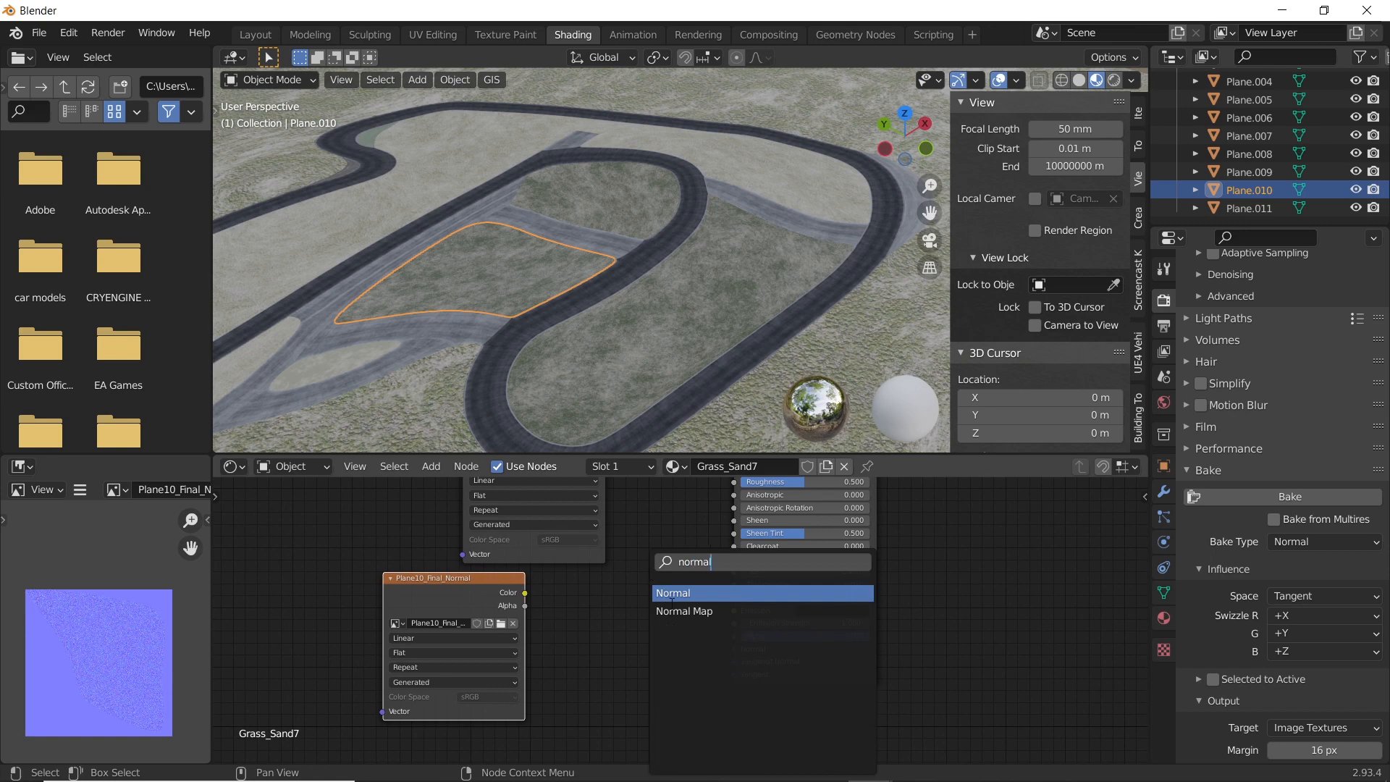
left_click(698, 592)
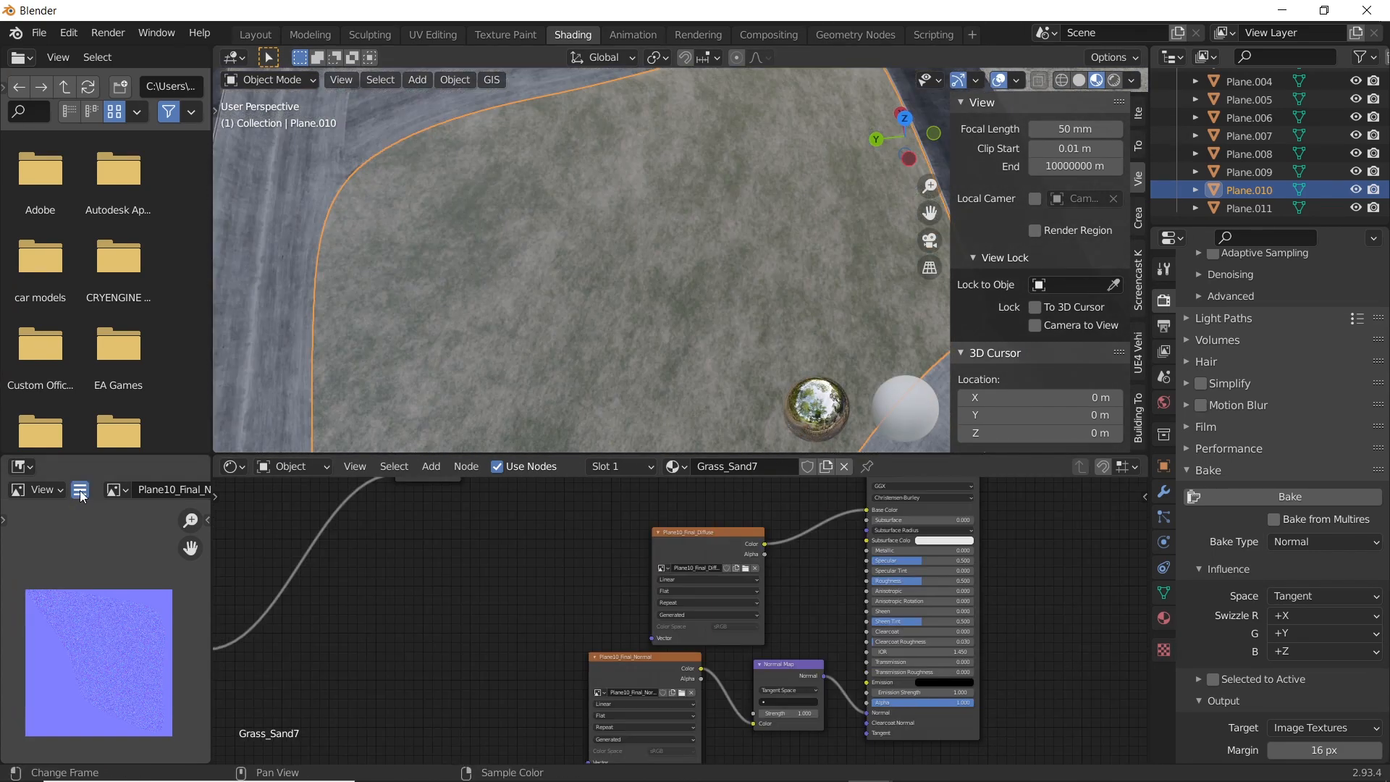
Step: Save Plane10_Final_Normal to an image file, then display the baked diffuse image again
left_click(79, 489)
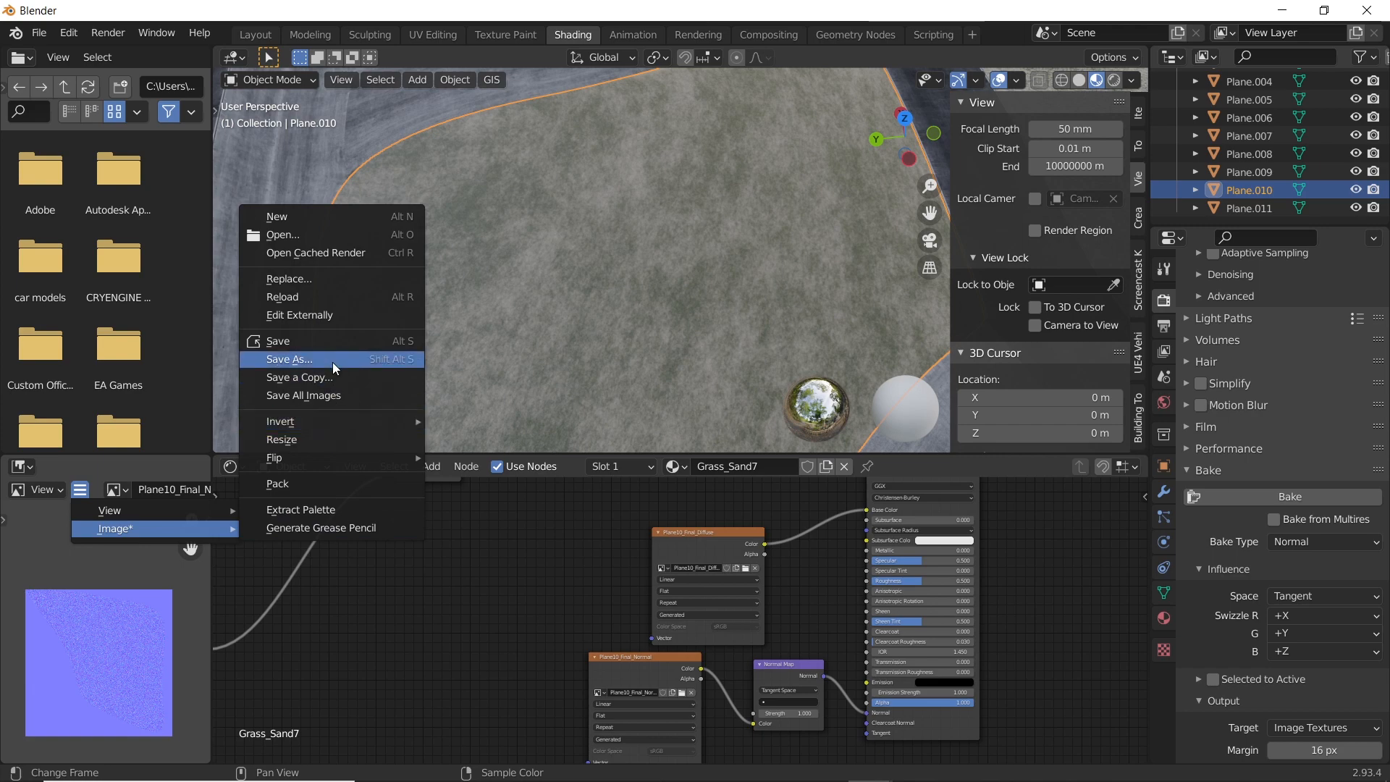
left_click(289, 360)
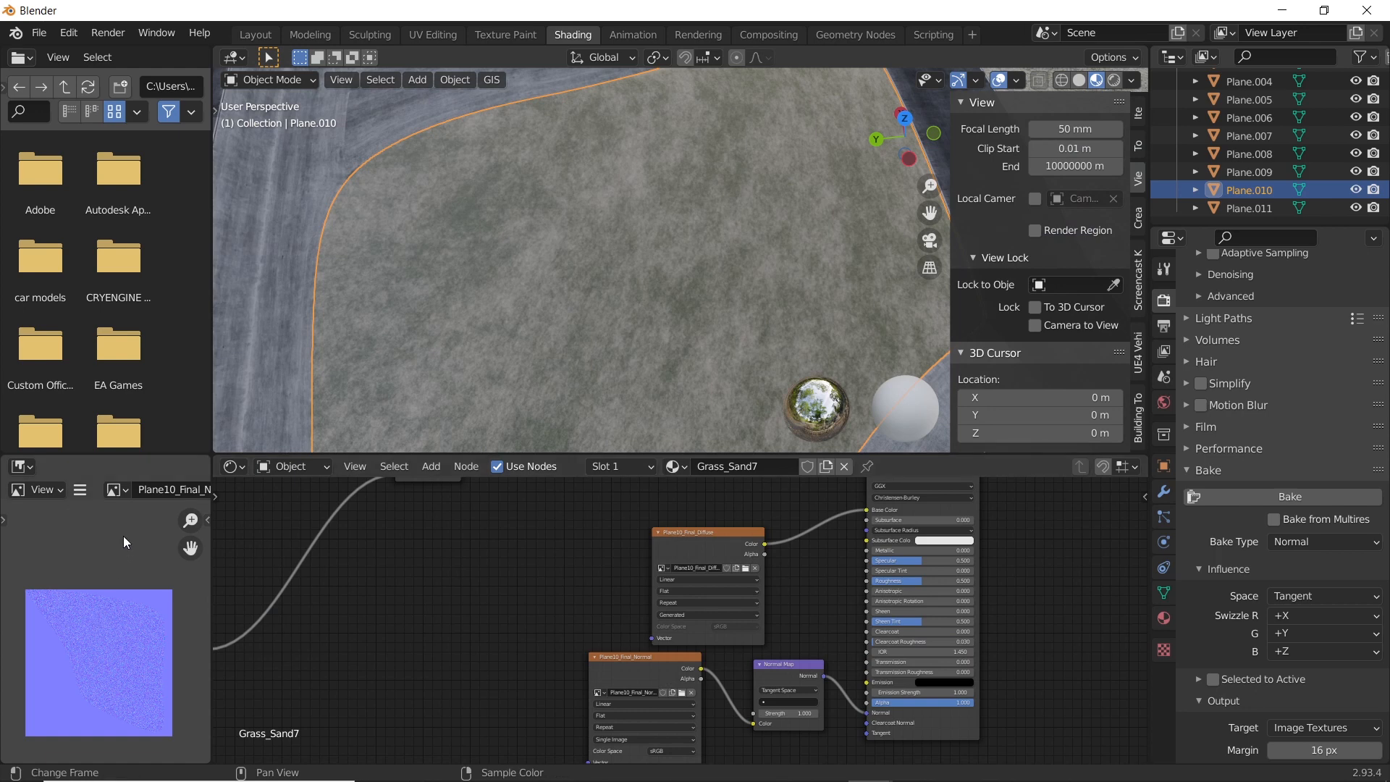
left_click(112, 489)
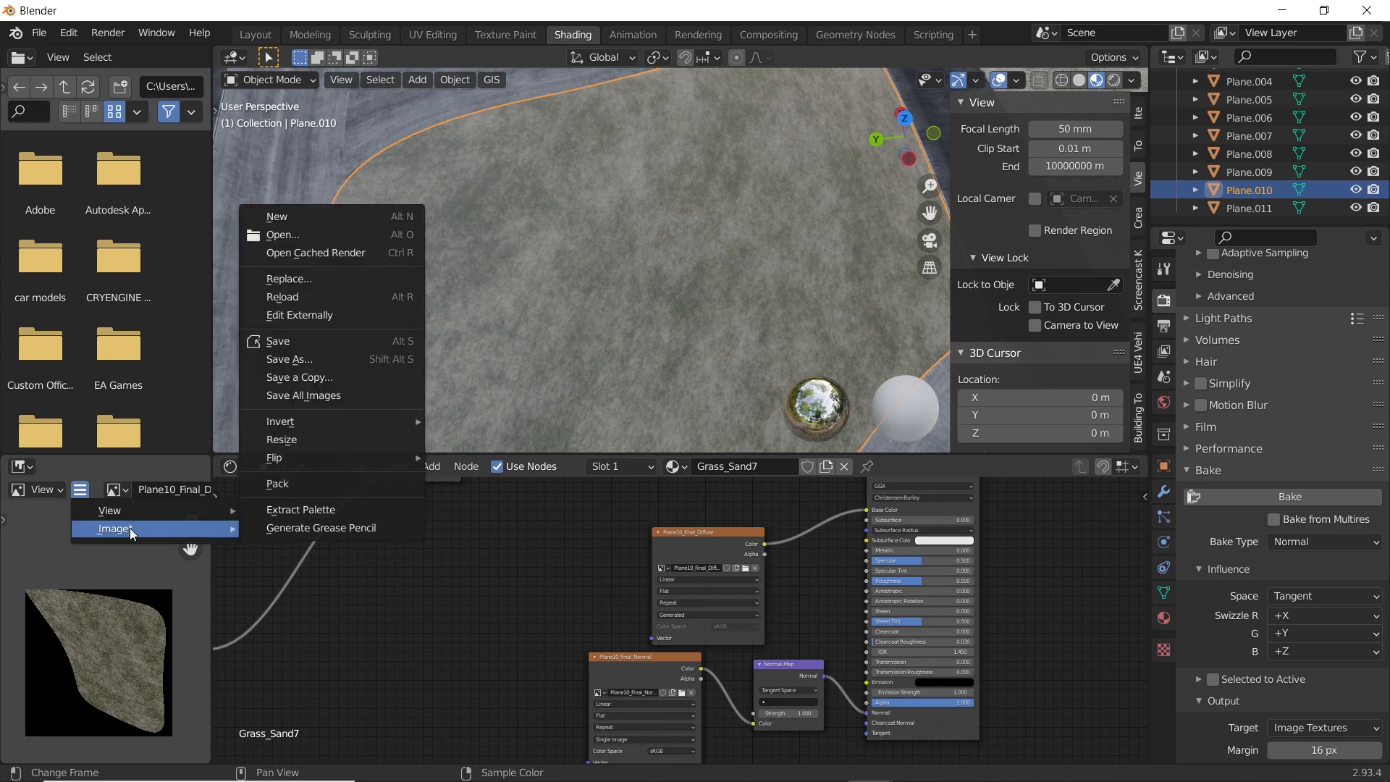
mouse_move(318, 421)
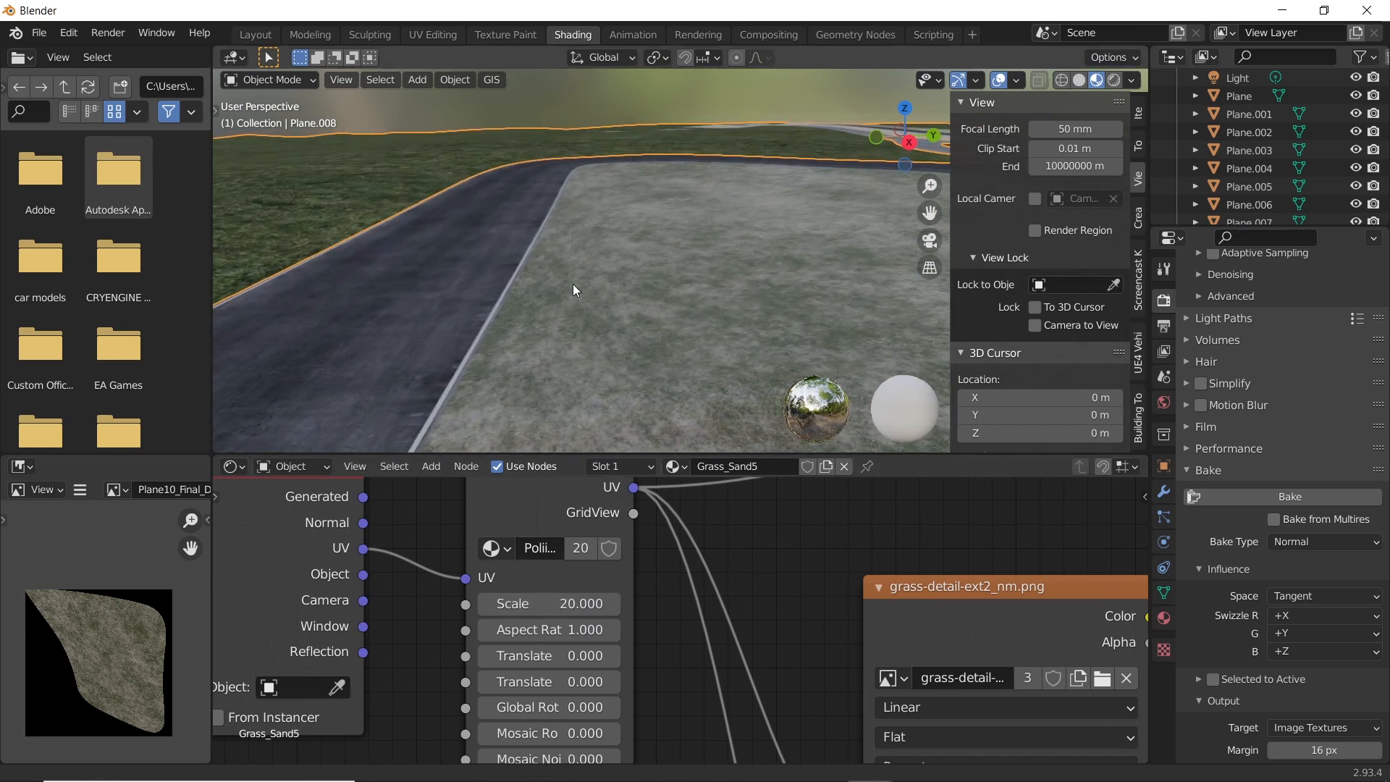
Step: Pull the viewport back to see the whole racetrack terrain
left_click_drag(573, 290, 540, 325)
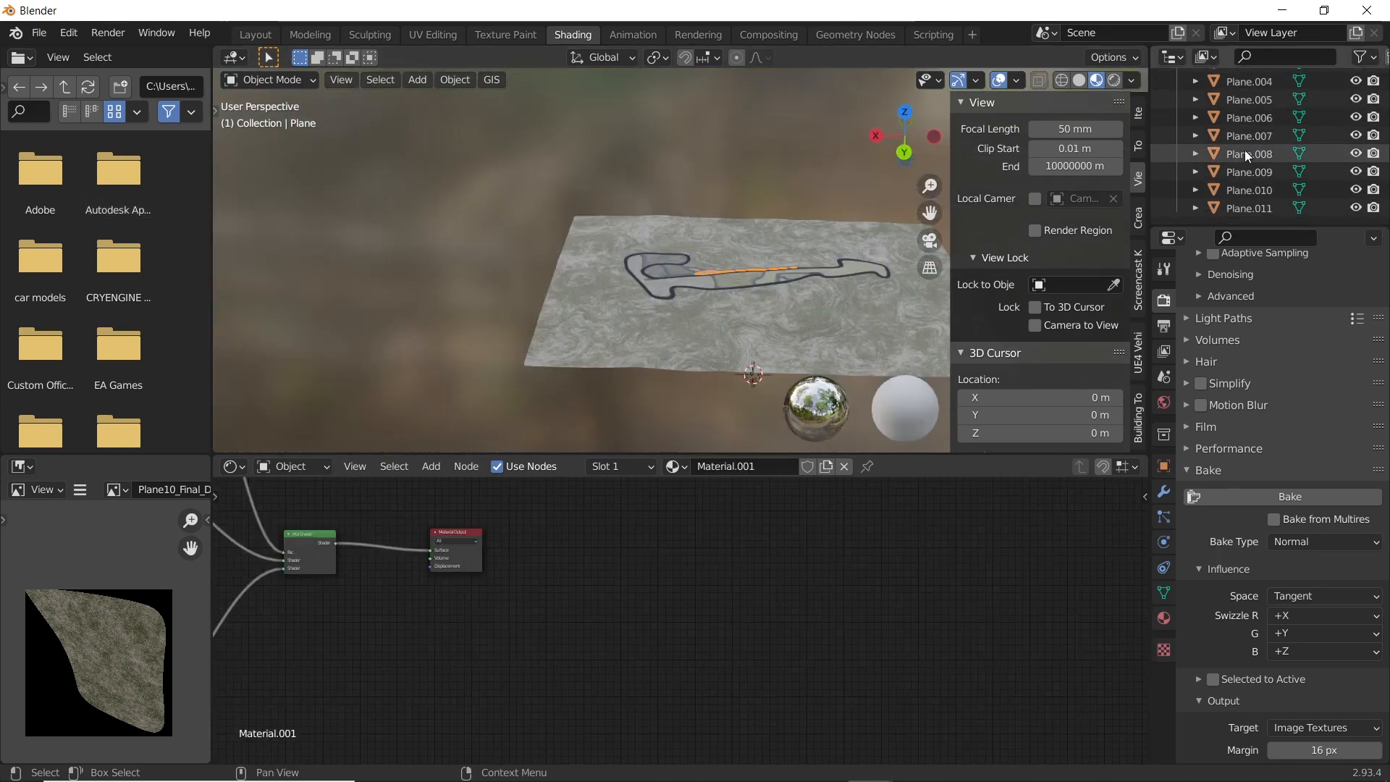
Step: Select all the track ground planes and choose File > Export > FBX
left_click(1247, 207)
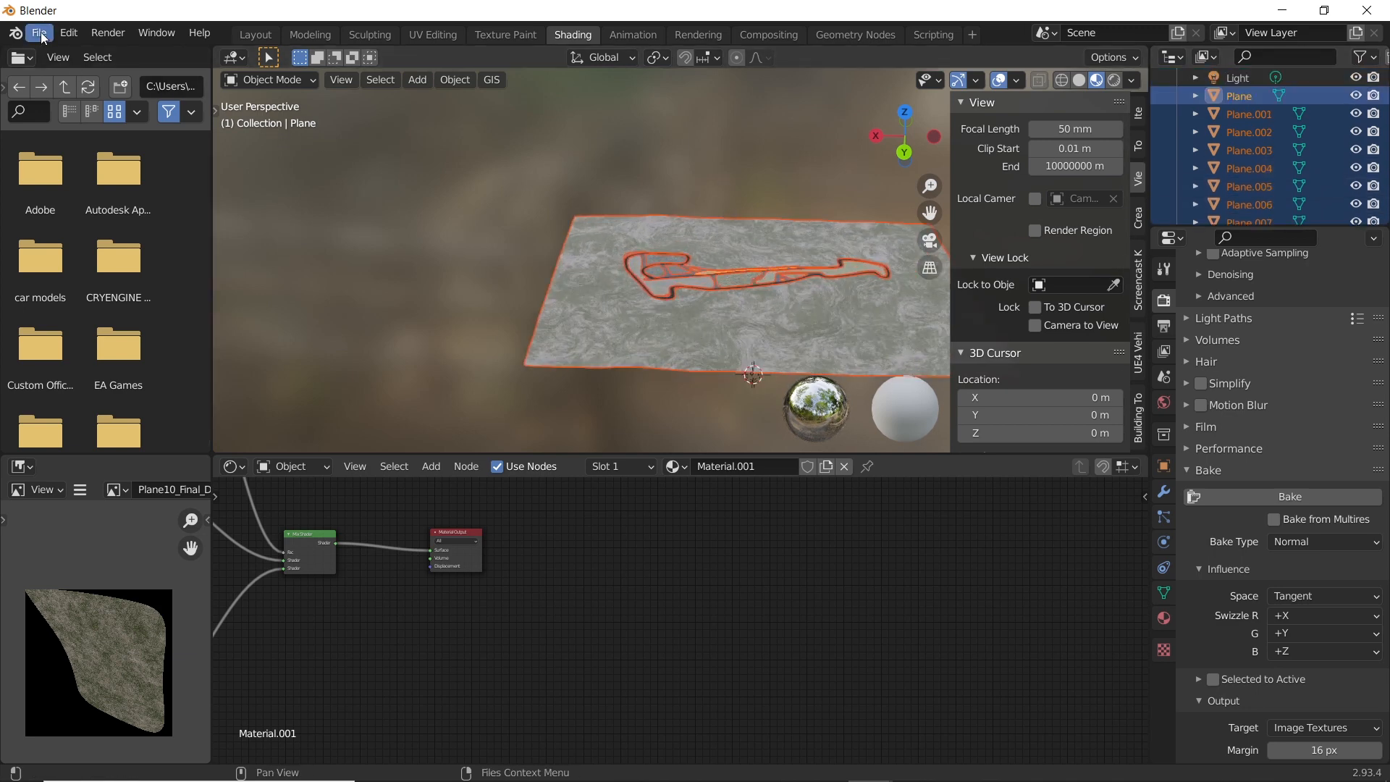
left_click(39, 34)
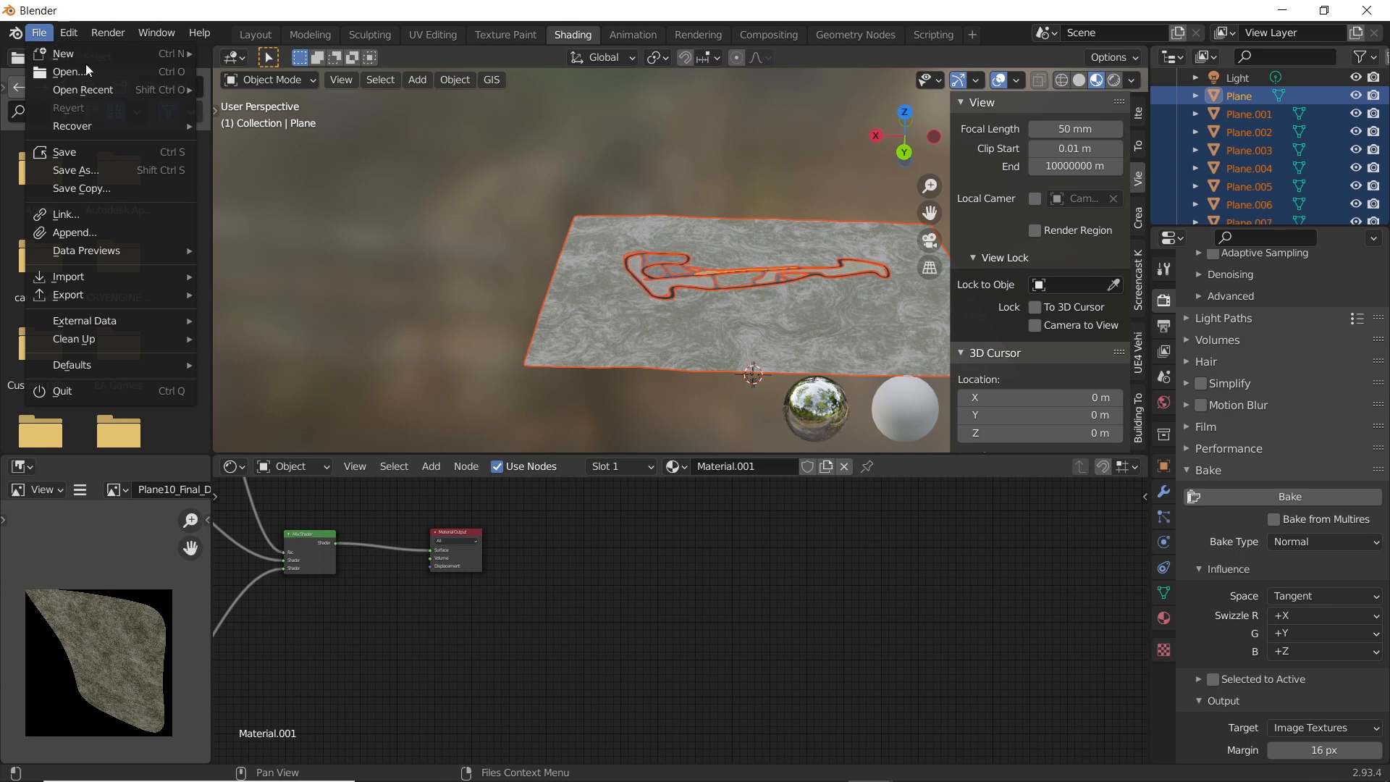
mouse_move(87, 251)
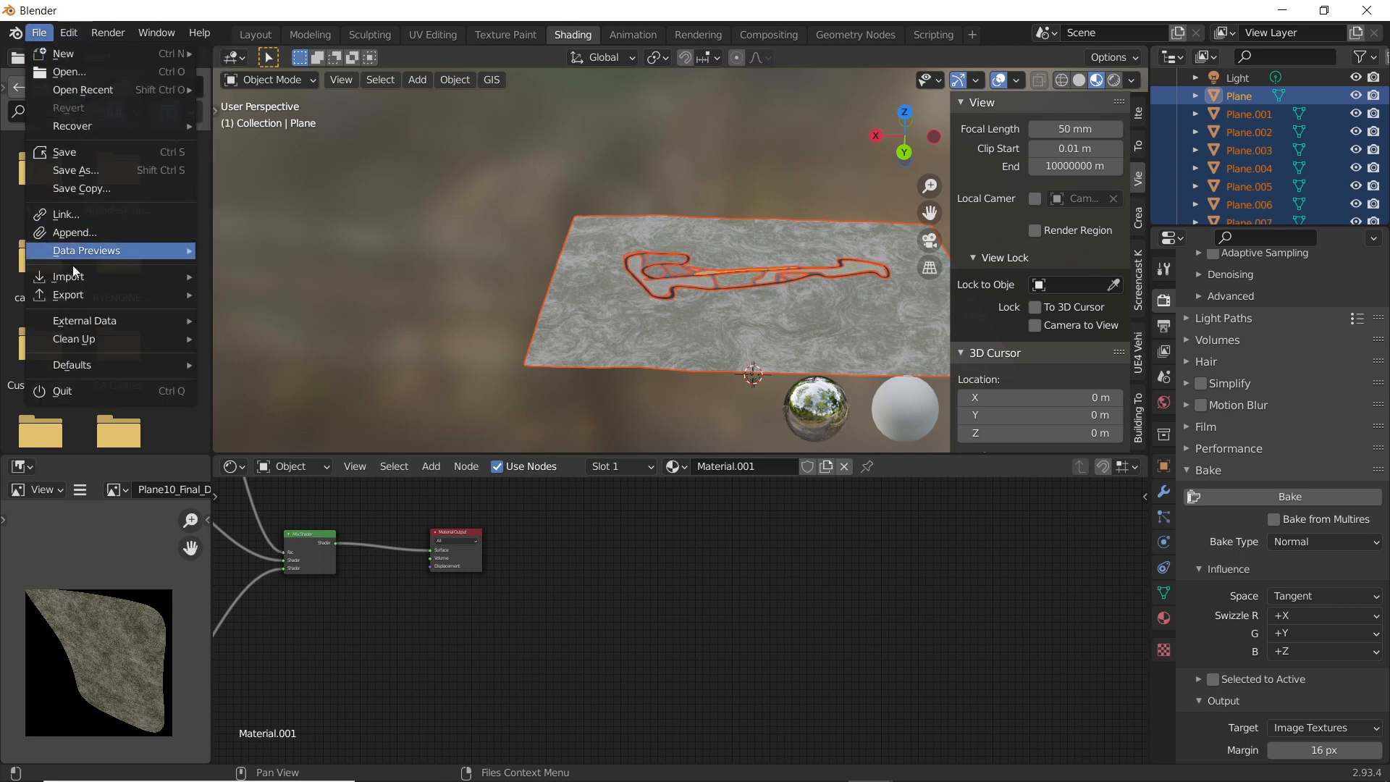
mouse_move(68, 294)
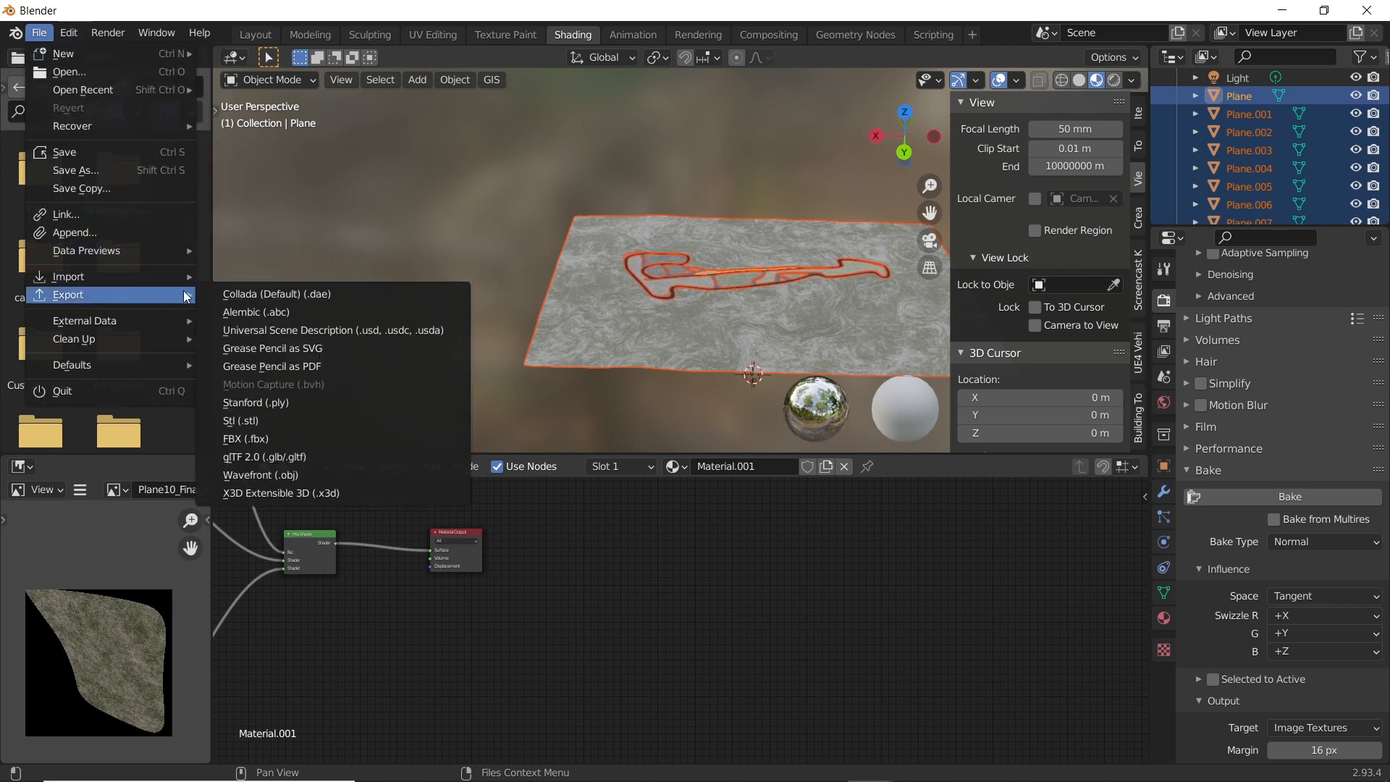
mouse_move(247, 437)
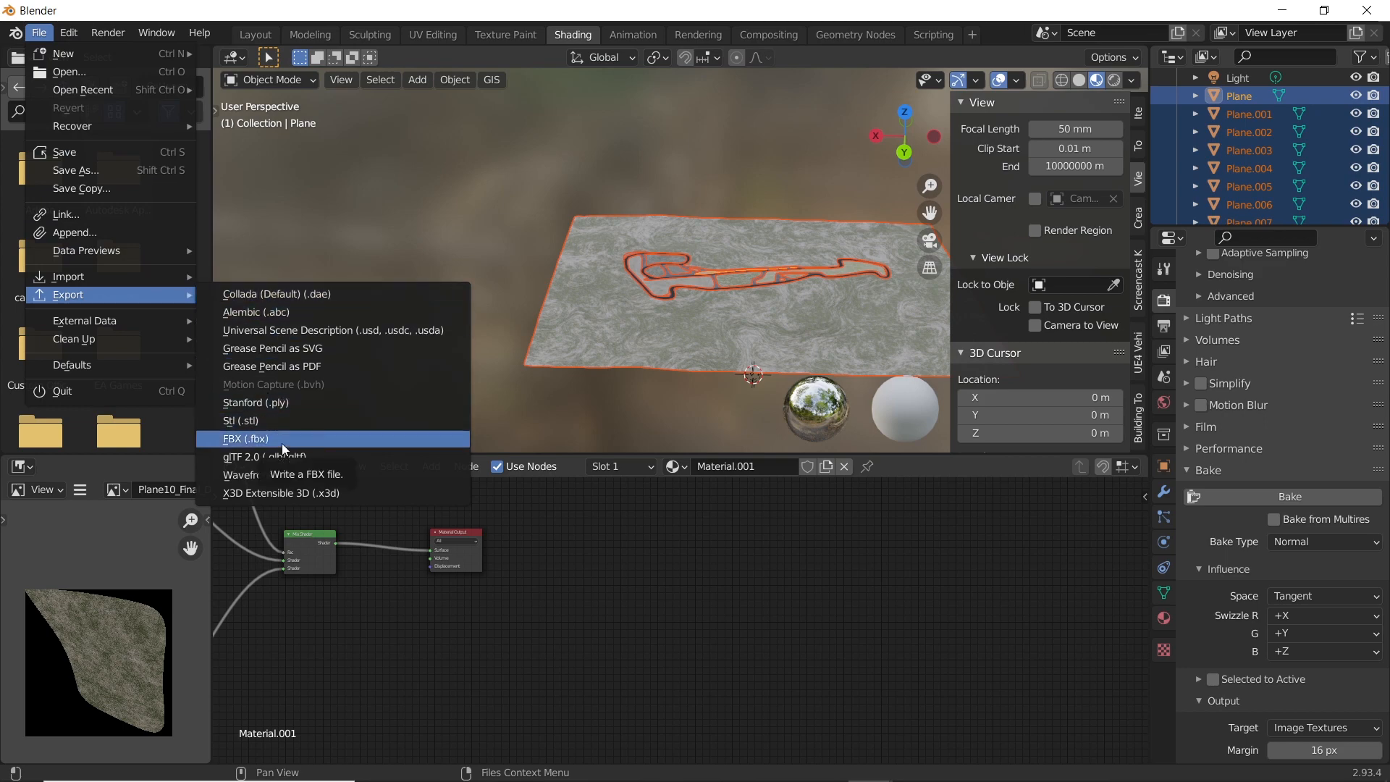
left_click(245, 437)
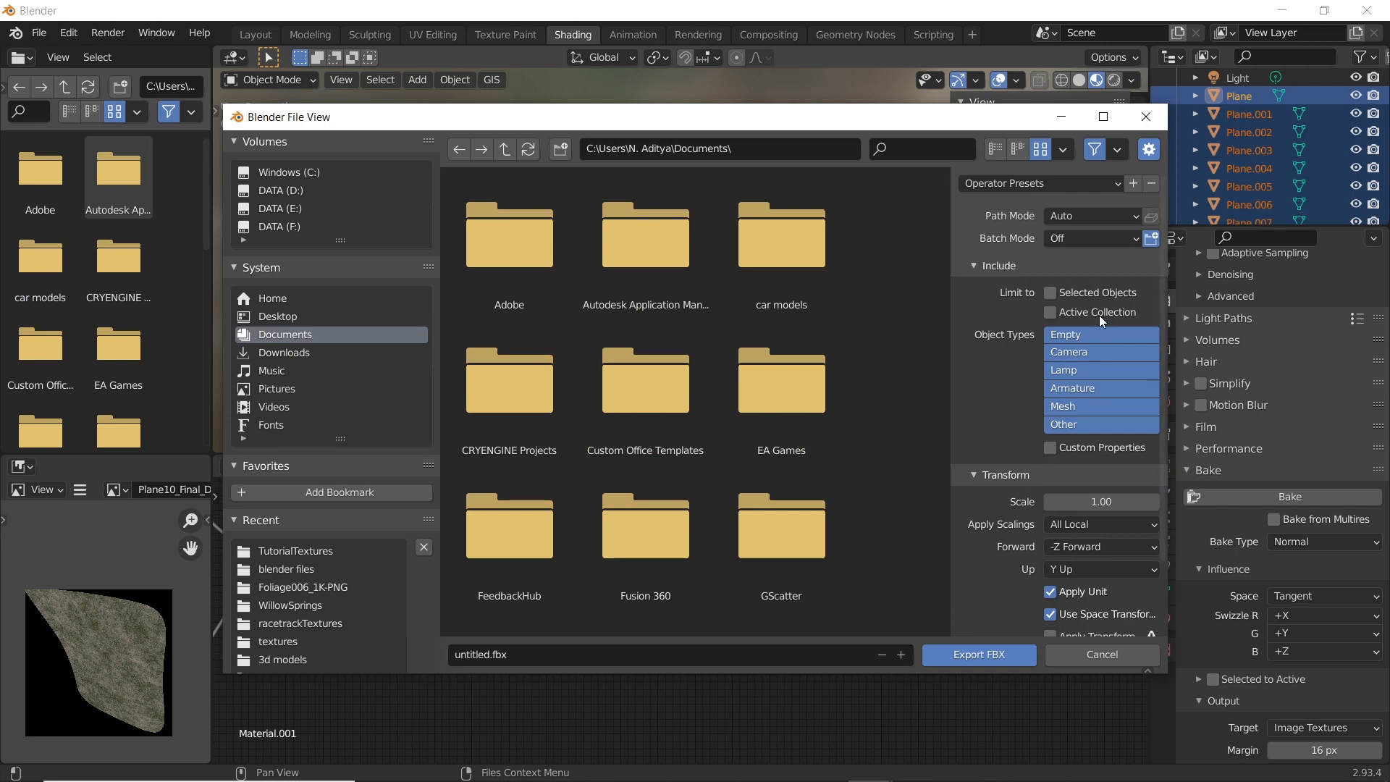
Step: Limit the export to selected objects and start renaming the file 'Racet'
left_click(1051, 292)
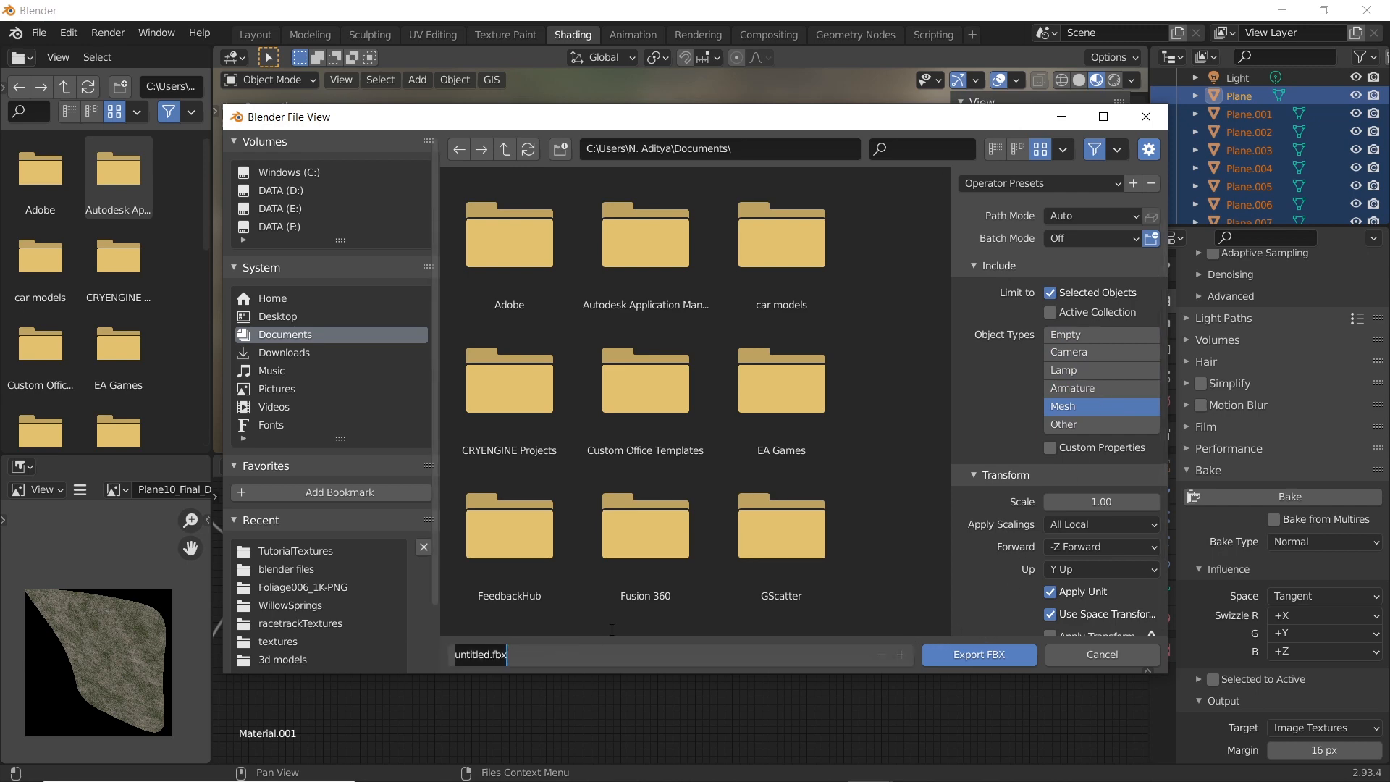
left_click(480, 655)
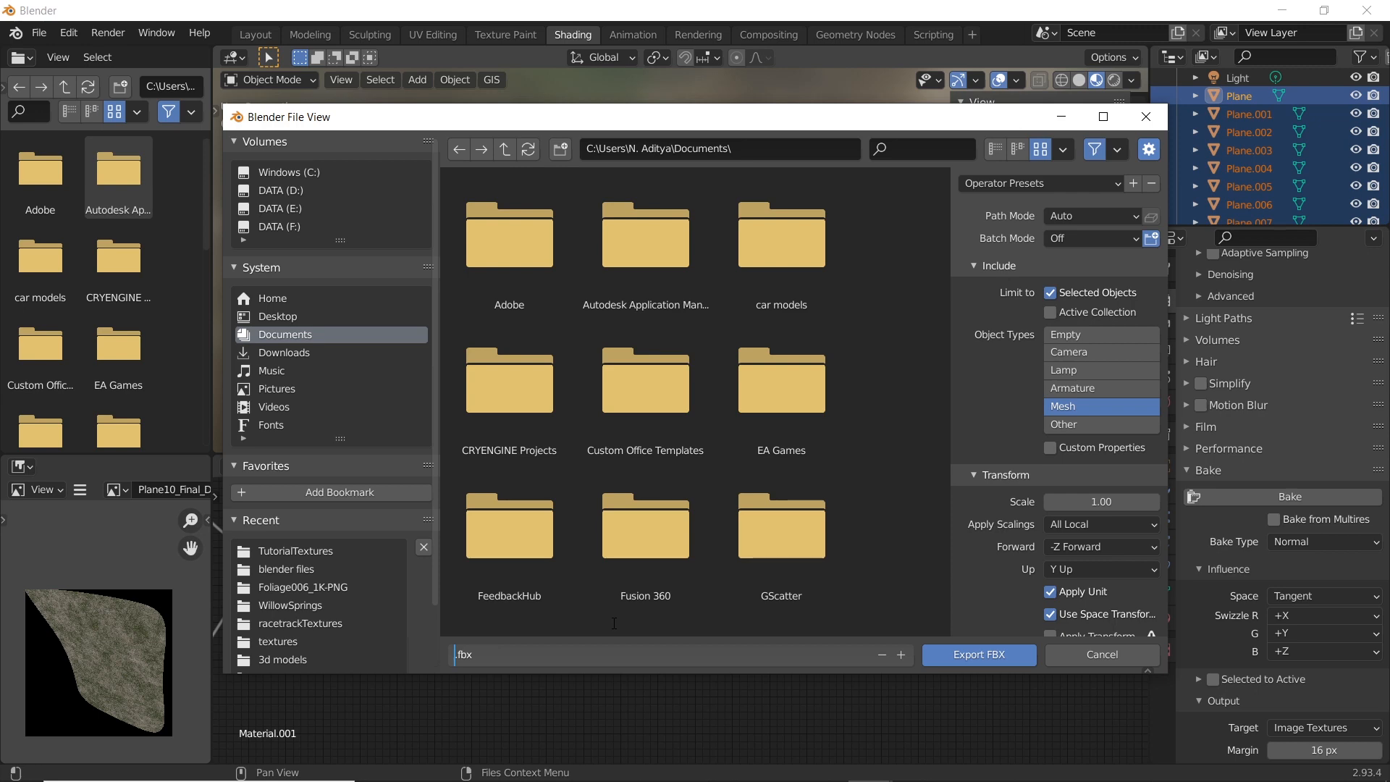
type("Racet")
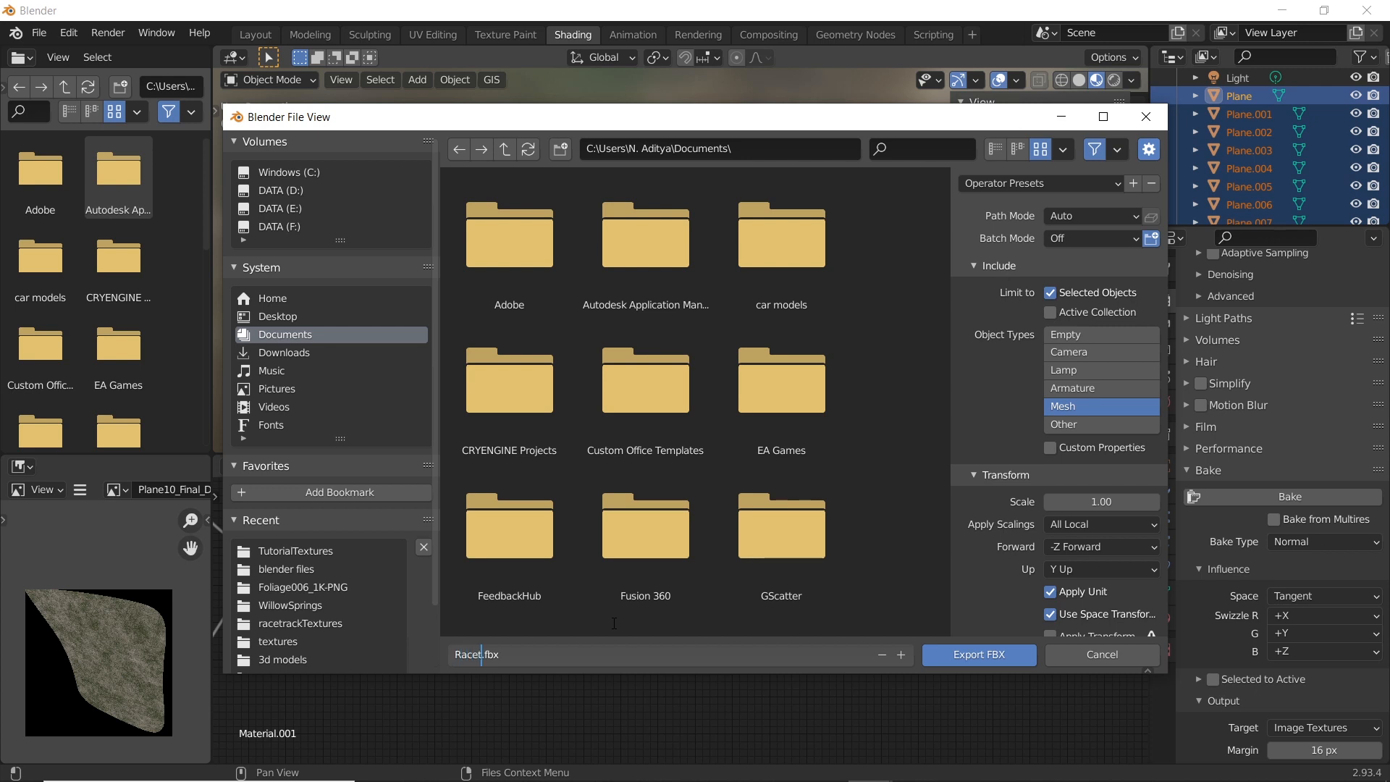